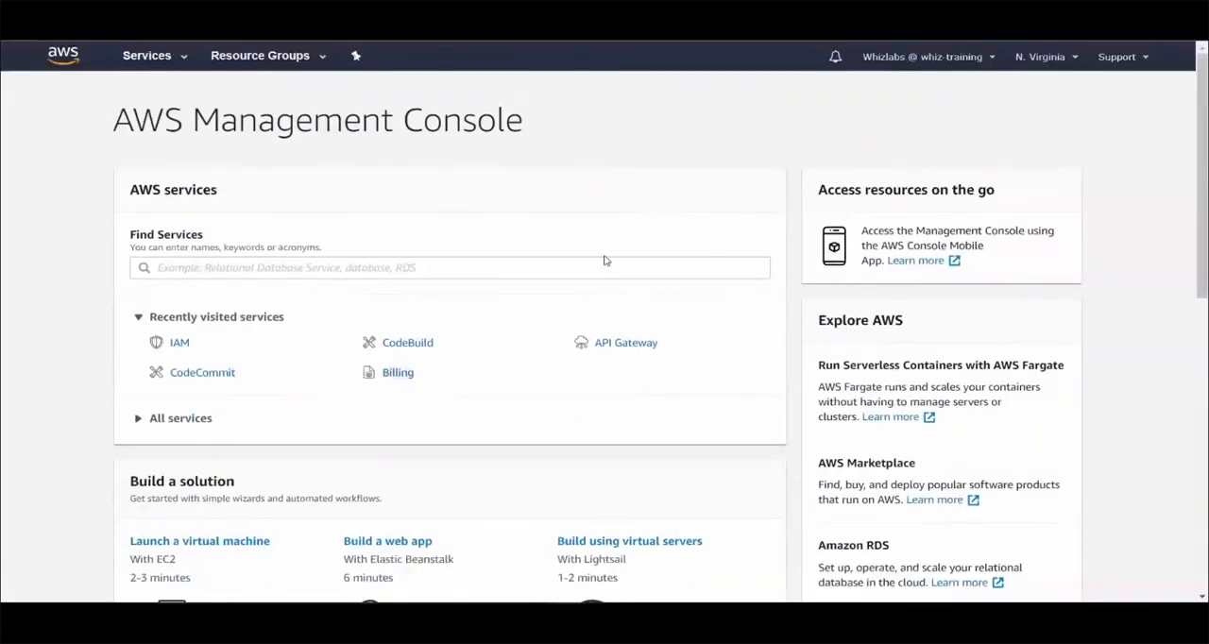
# Search 'code comm' in Find Services and open the CodeCommit Repositories page
pyautogui.write('developer tool')
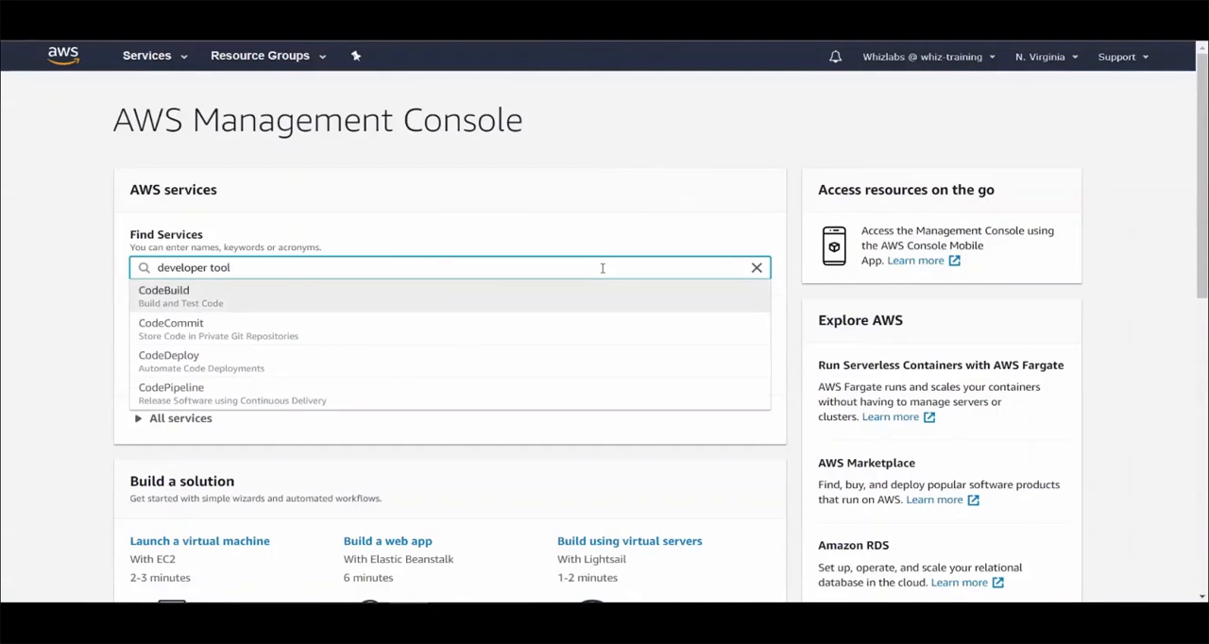
pyautogui.press('Backspace')
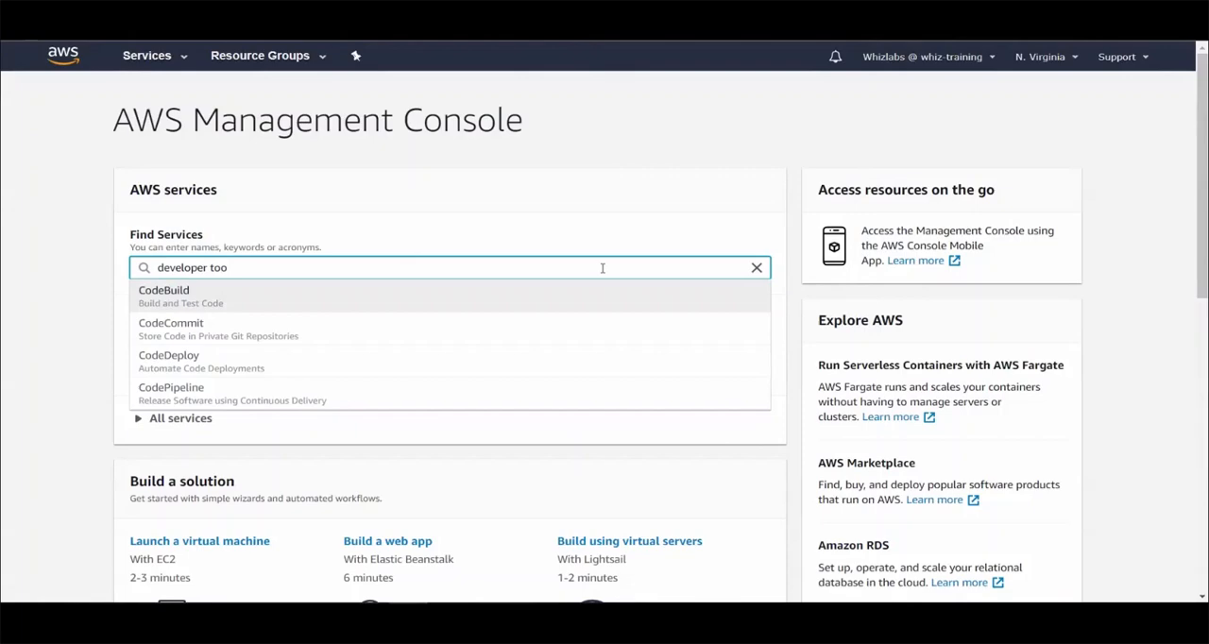
pyautogui.click(756, 269)
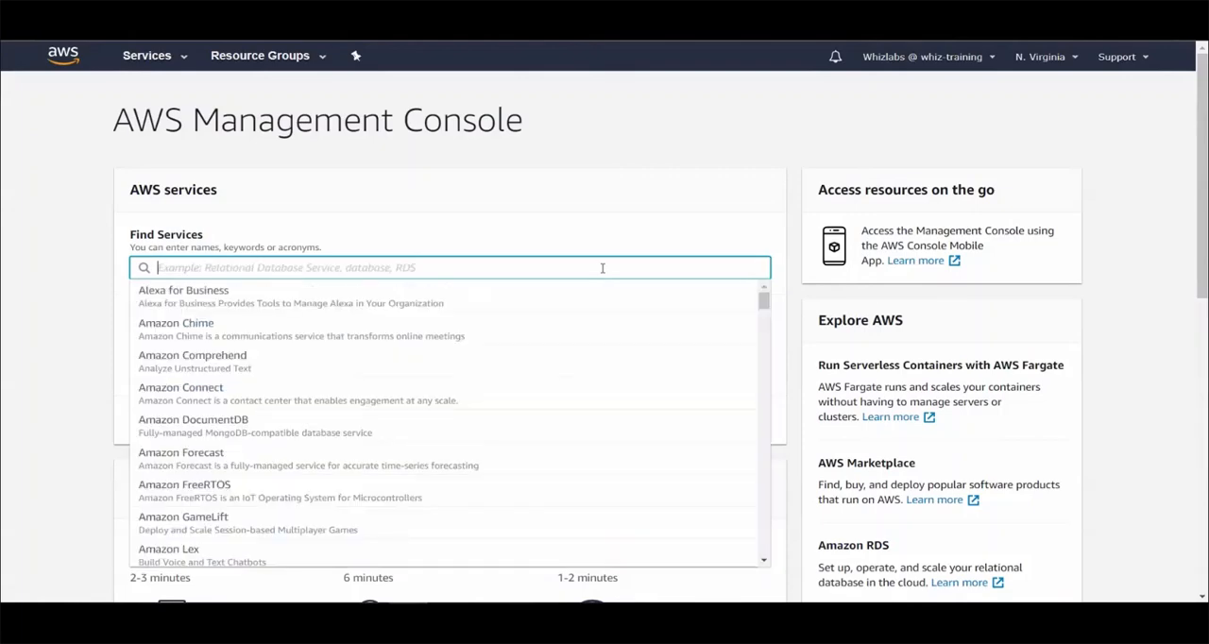
pyautogui.write('code comm')
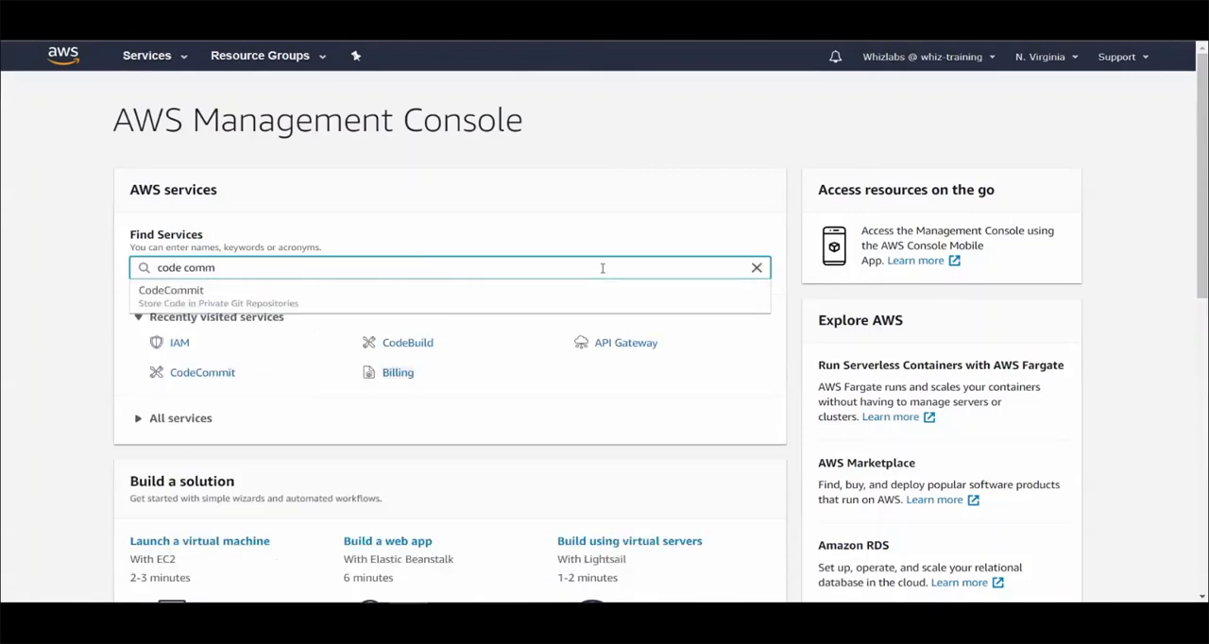
pyautogui.moveTo(301, 303)
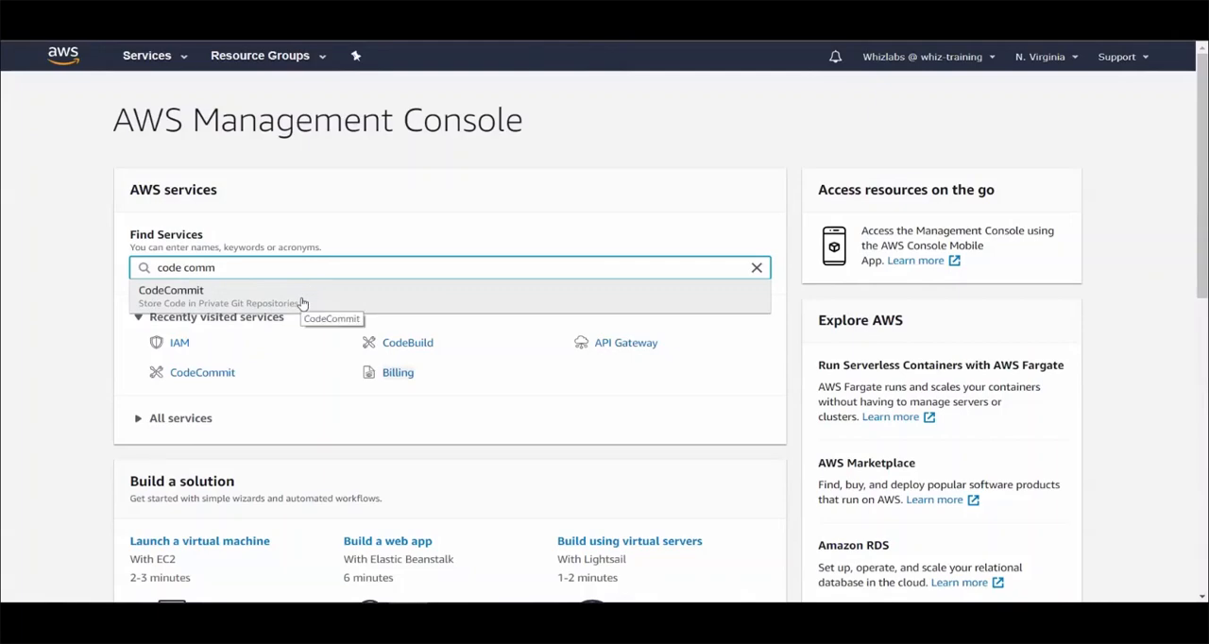
pyautogui.click(170, 295)
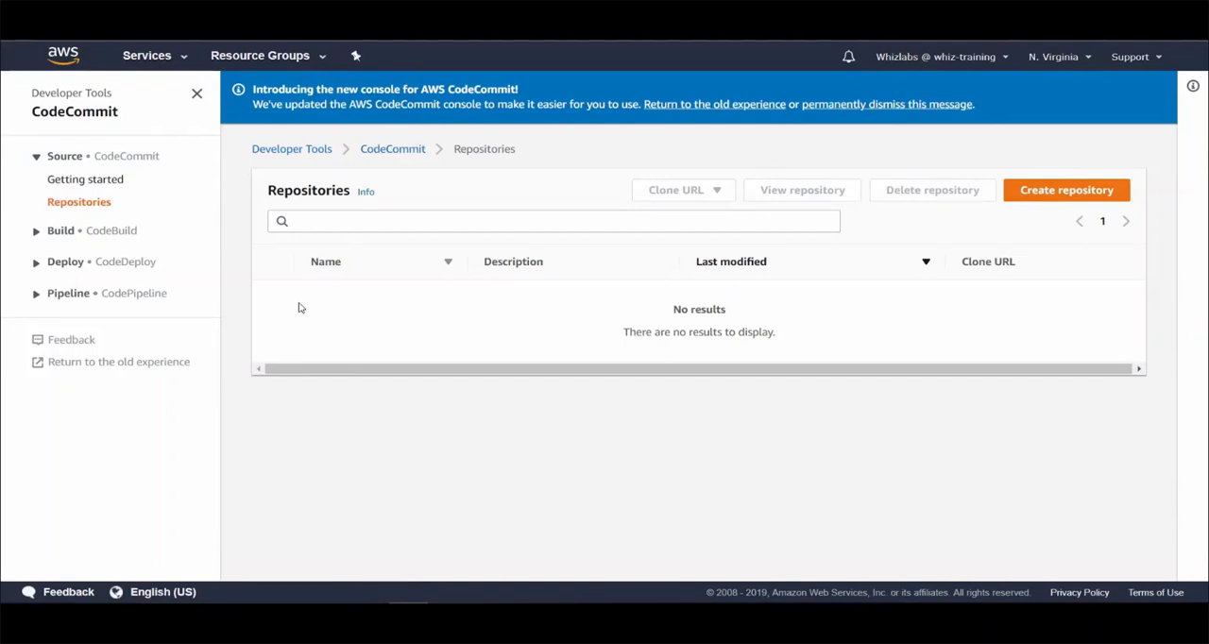
pyautogui.moveTo(937, 325)
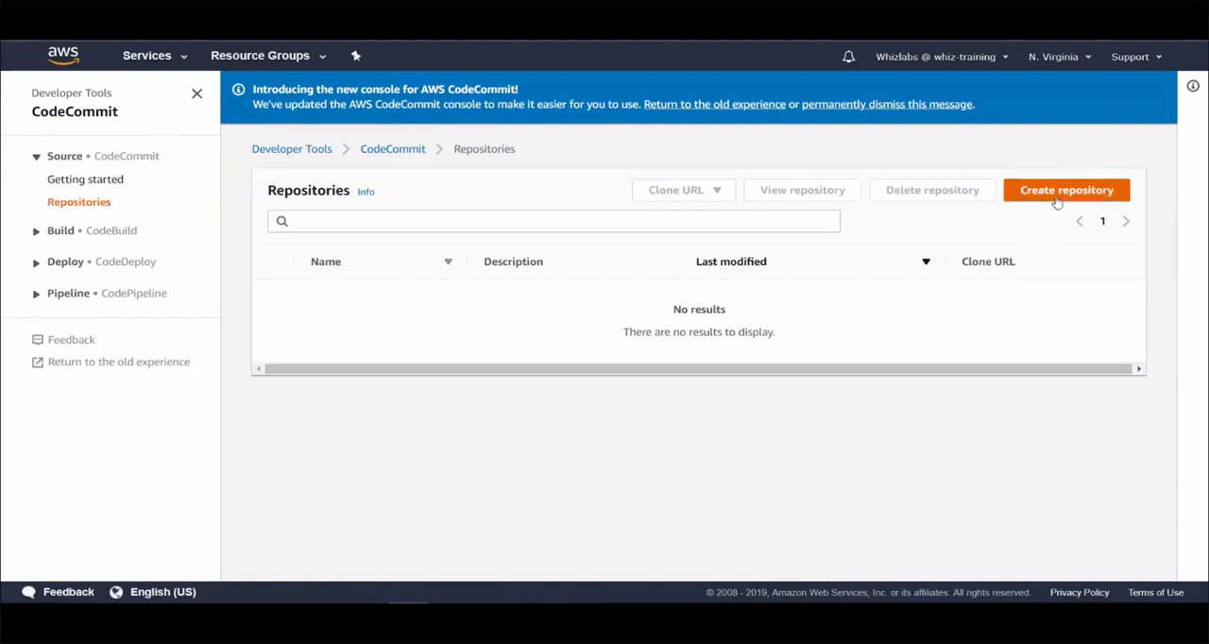
# Create a CodeCommit repository named whiz-demo-codecommit-repo
pyautogui.click(1066, 189)
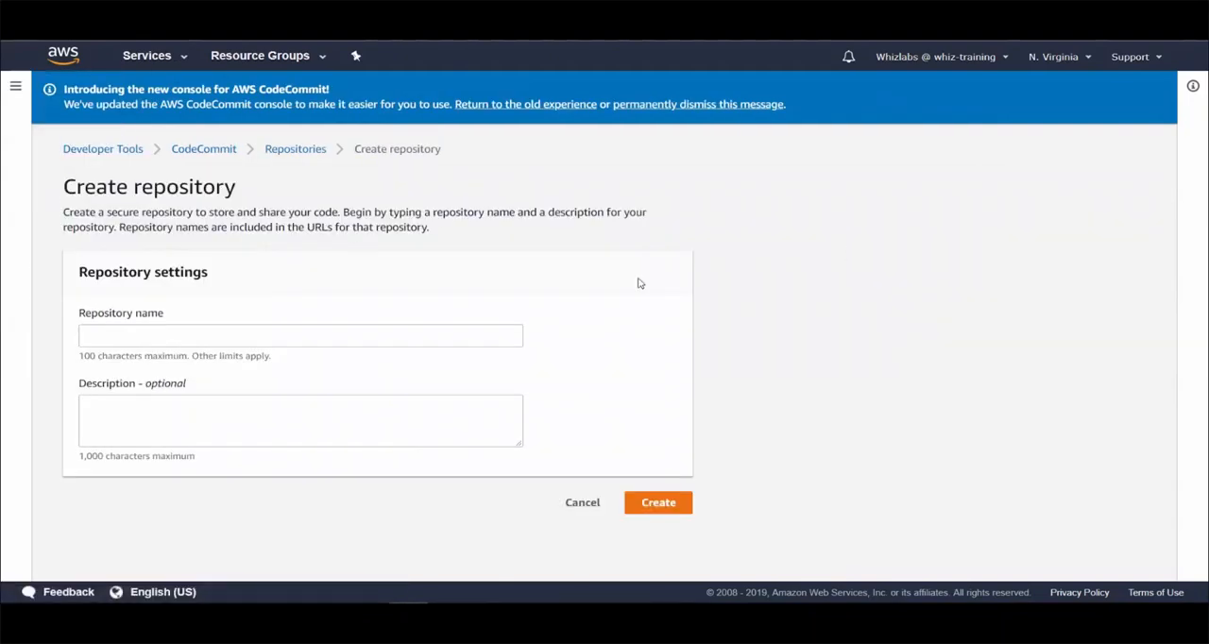
pyautogui.write('whiz-demo-codecommit-repo')
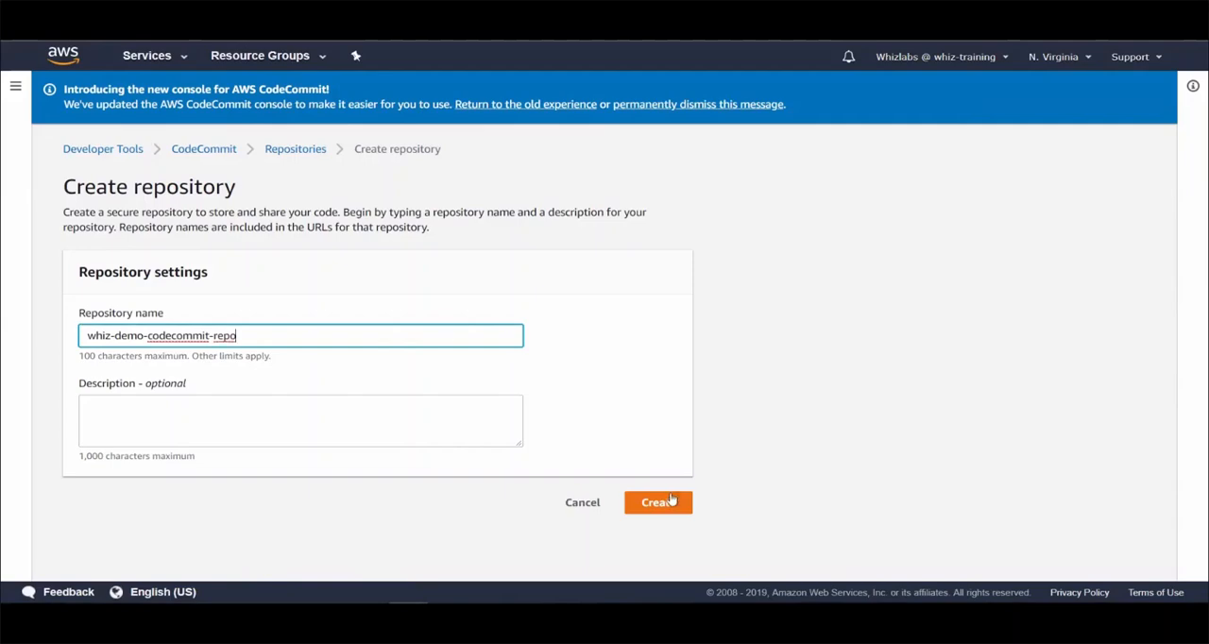
pyautogui.click(658, 502)
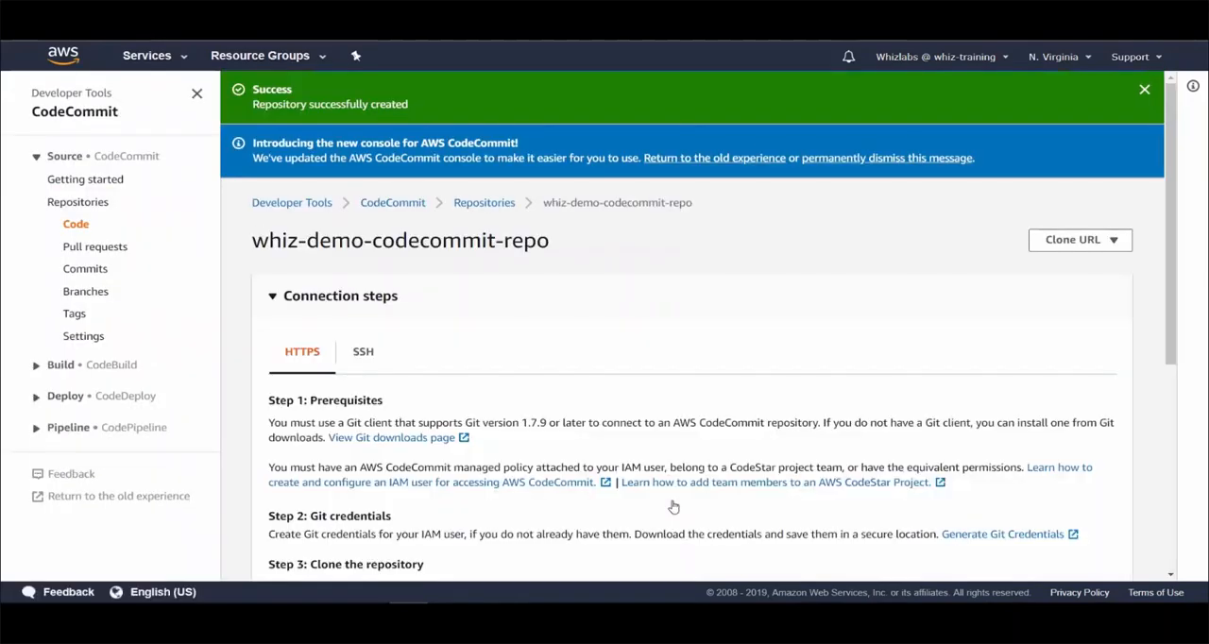
pyautogui.scroll(-3)
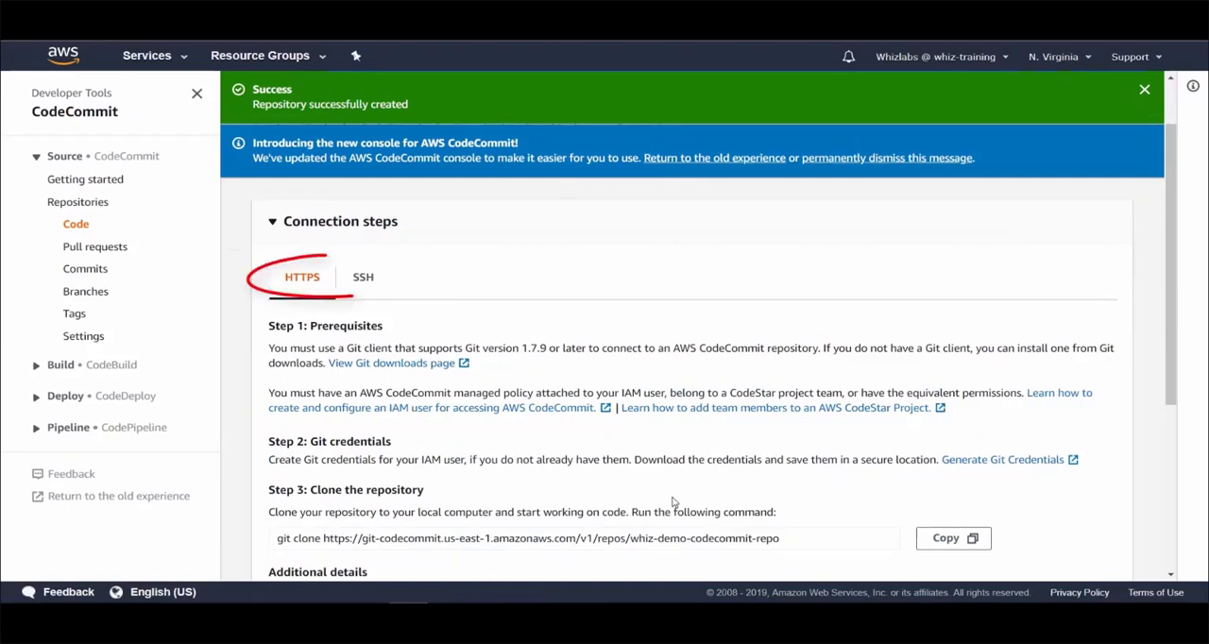
# Show the repository's SSH connection steps for Linux
pyautogui.click(363, 276)
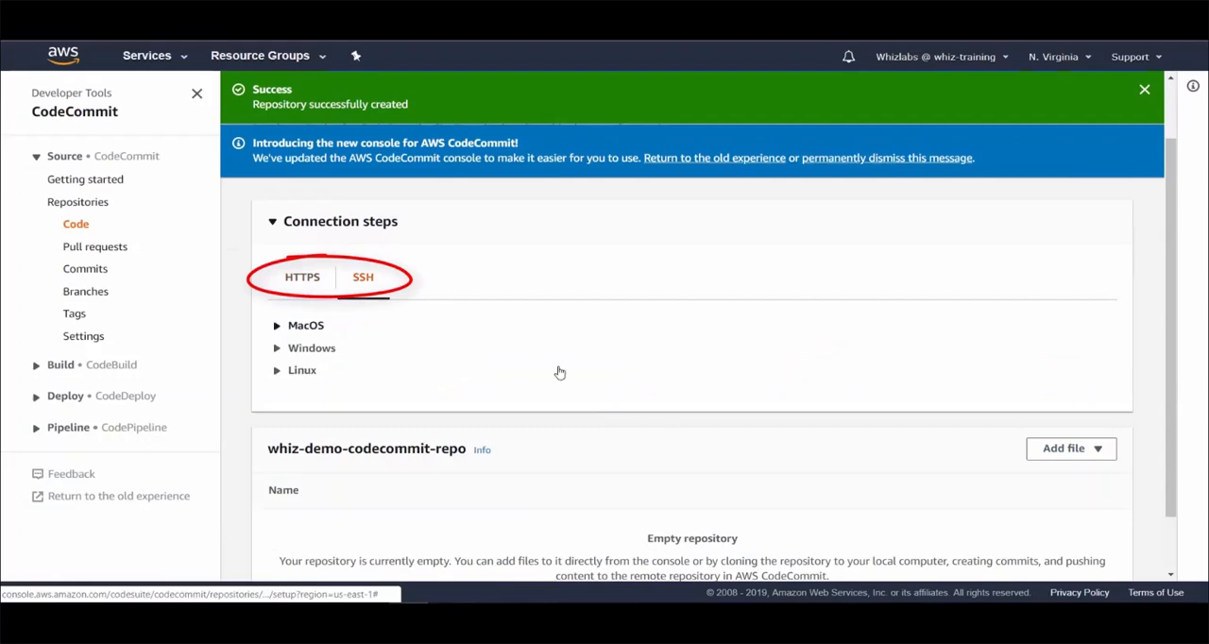
pyautogui.click(303, 370)
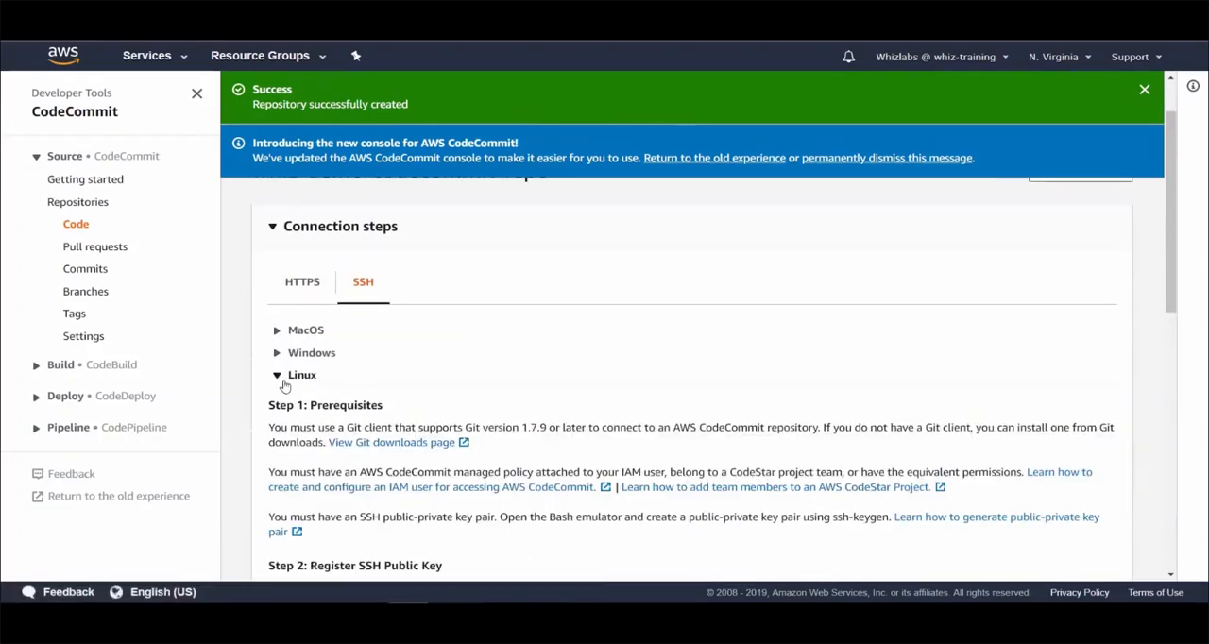
pyautogui.scroll(-3)
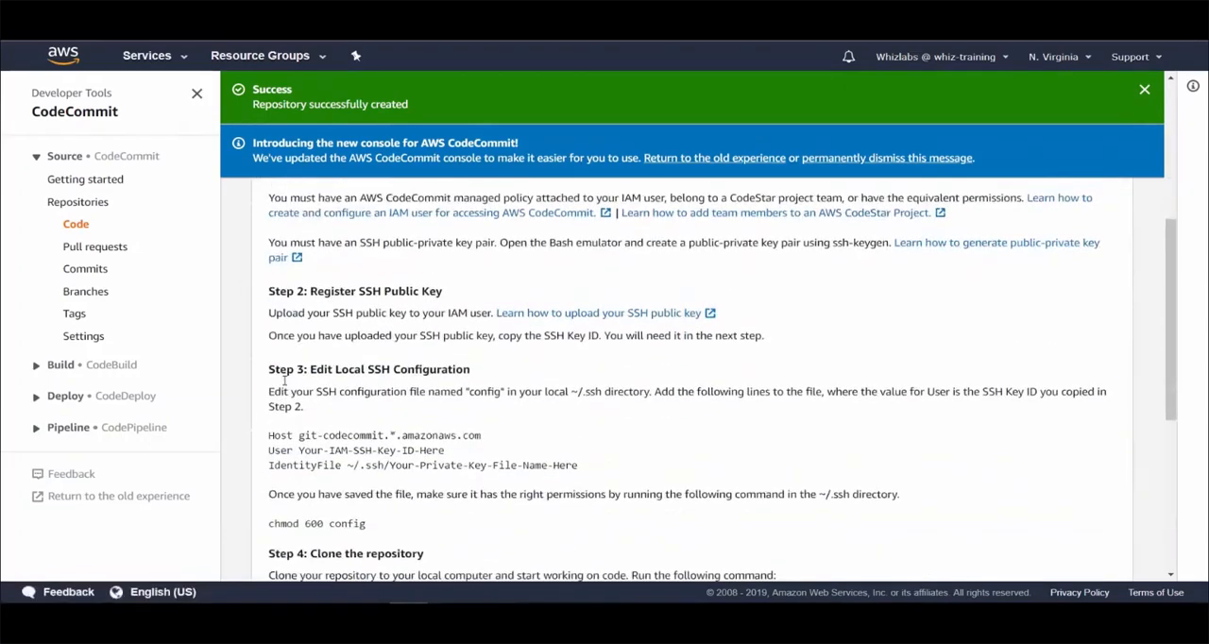
pyautogui.scroll(-3)
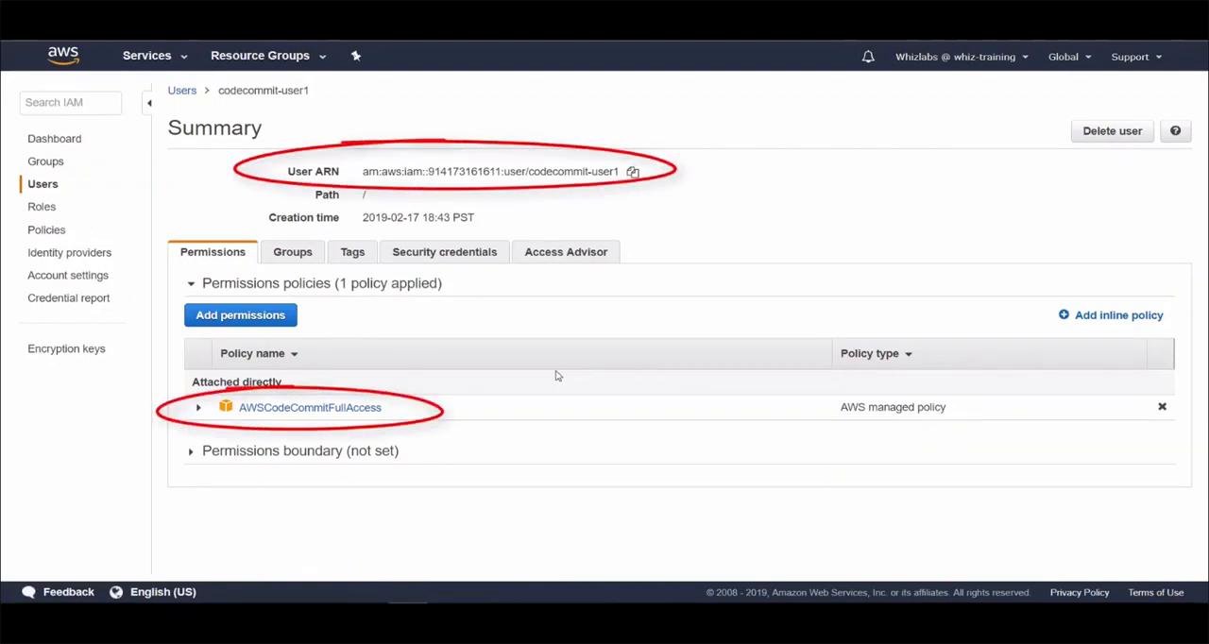
# Expand the AWSCodeCommitFullAccess policy to reveal its JSON document
pyautogui.click(198, 408)
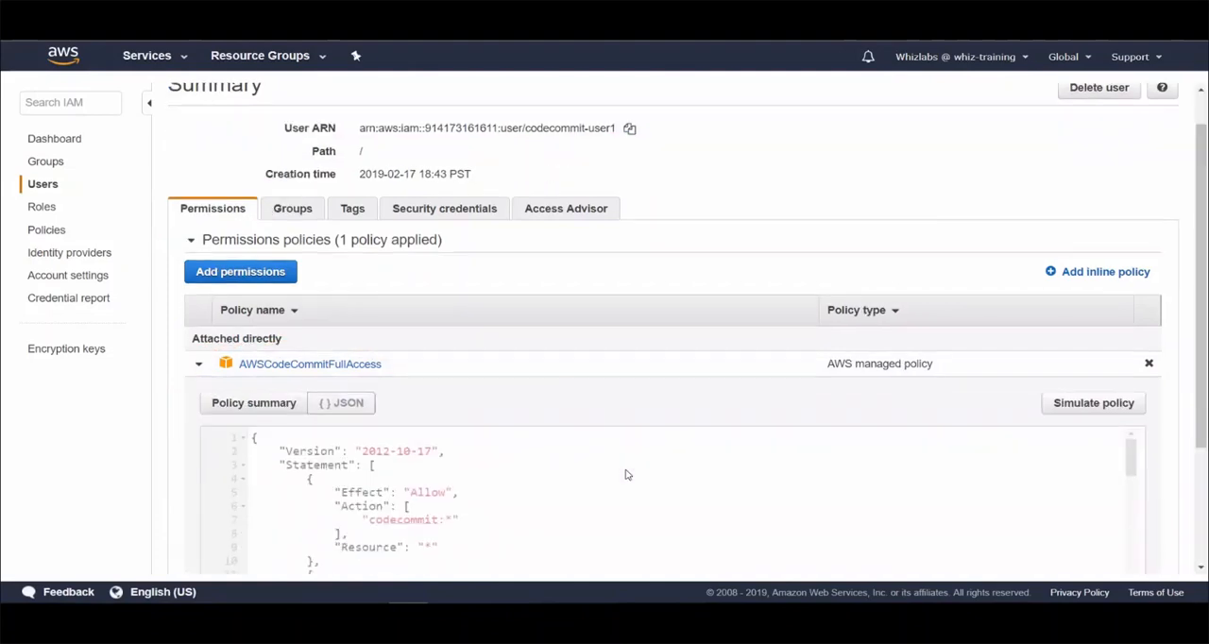
pyautogui.scroll(-3)
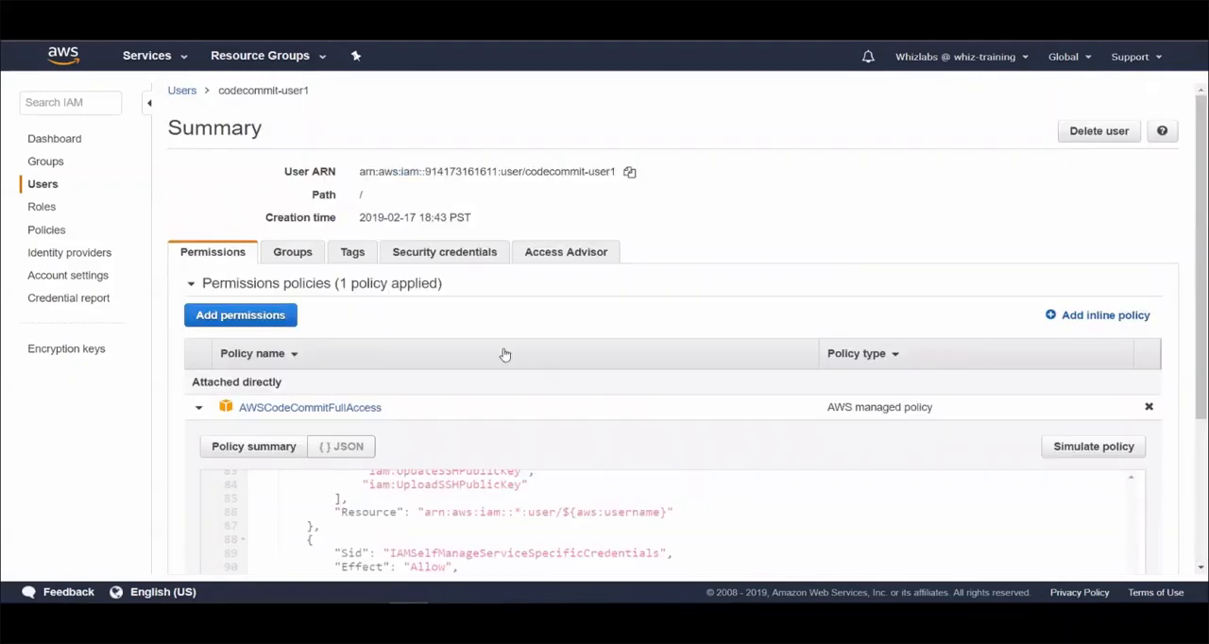
# View codecommit-user1's Security credentials down to the HTTPS Git credentials section
pyautogui.click(444, 251)
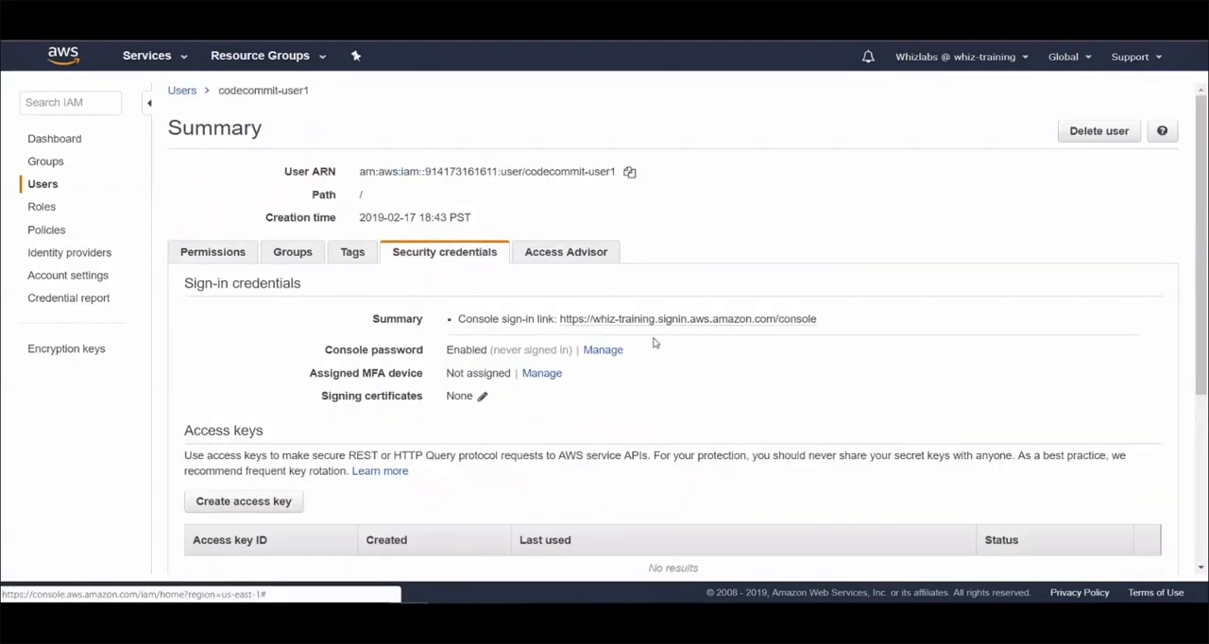
pyautogui.scroll(-3)
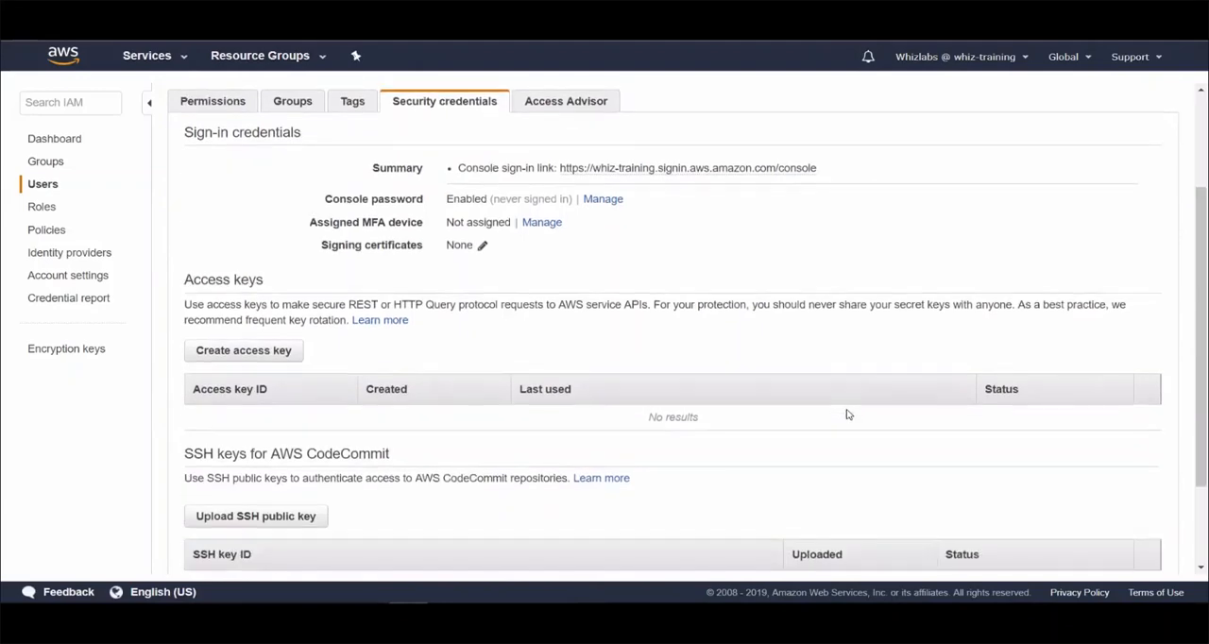
pyautogui.scroll(-3)
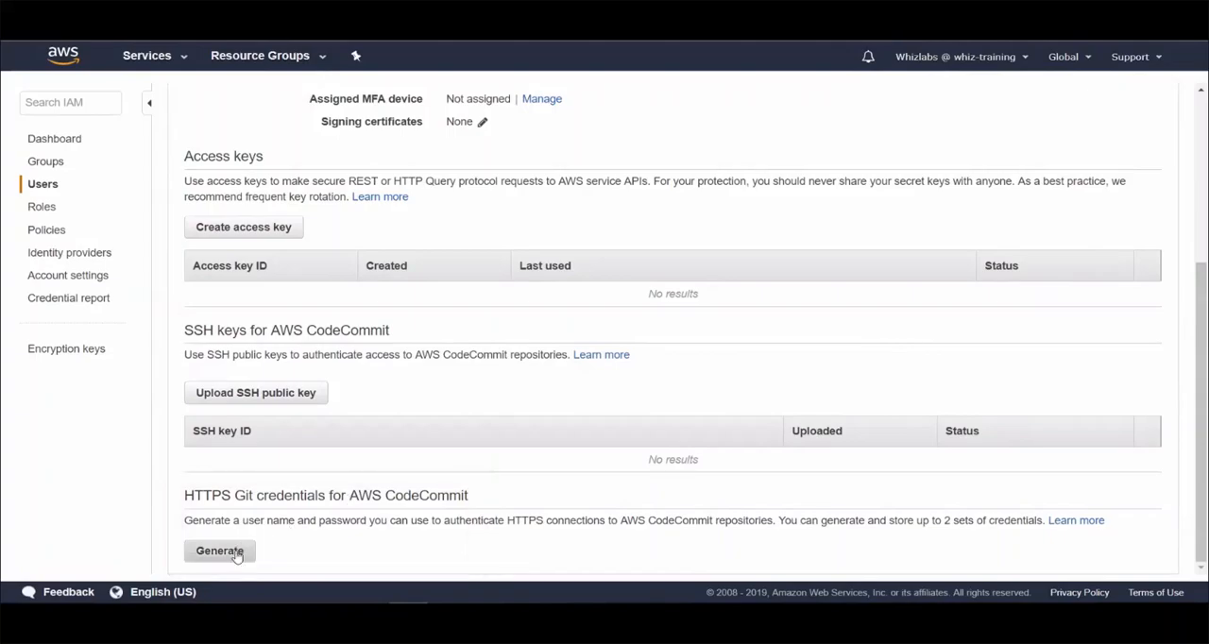
# Generate HTTPS Git credentials for codecommit-user1 and download the credentials CSV
pyautogui.click(220, 552)
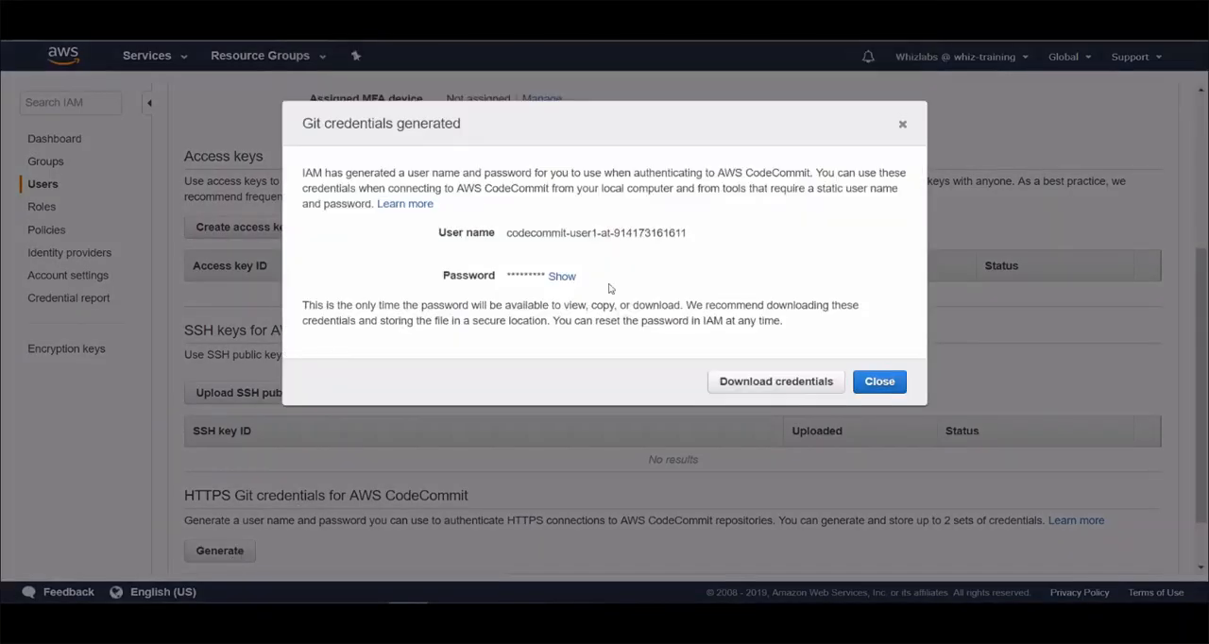
pyautogui.moveTo(627, 284)
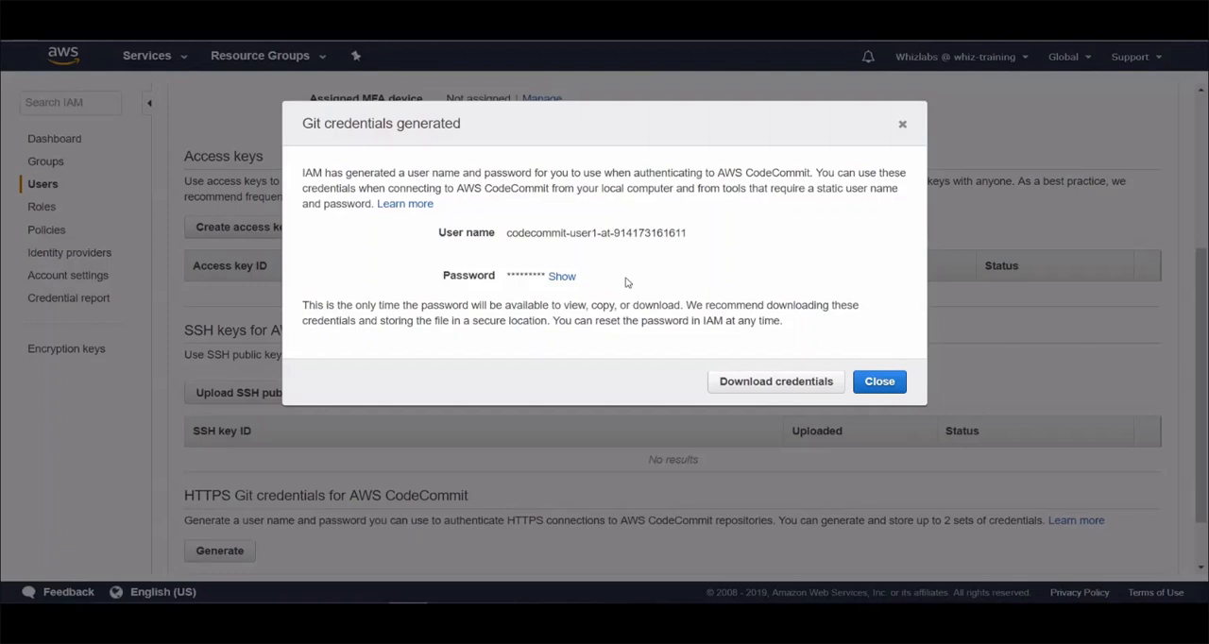
pyautogui.click(775, 382)
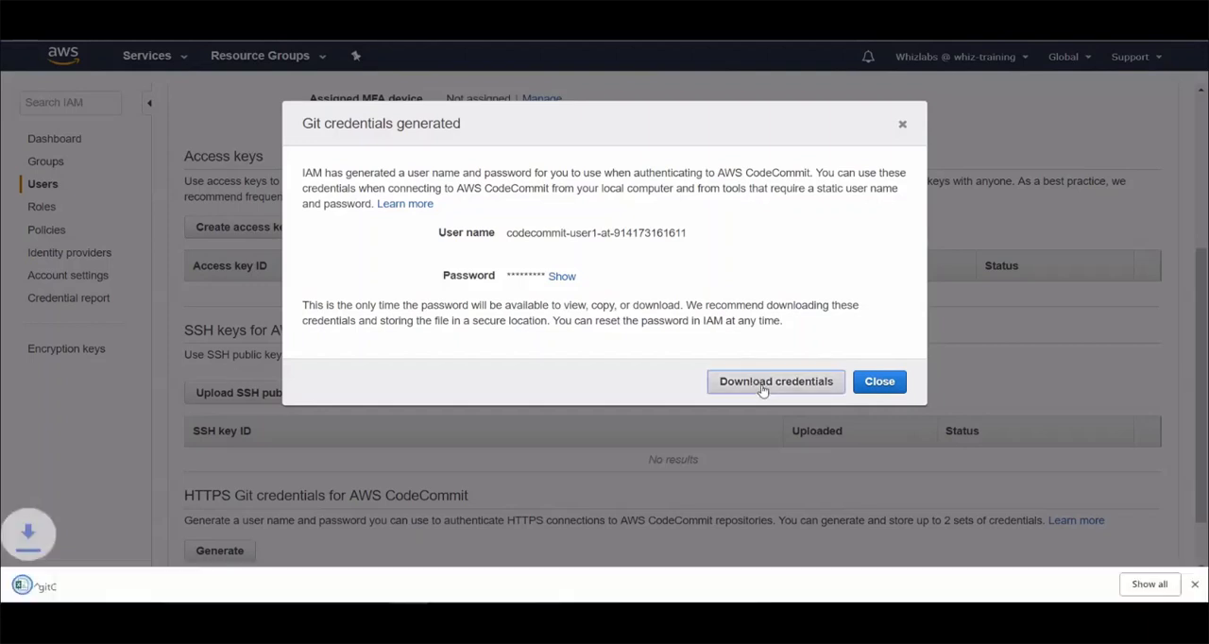
pyautogui.click(775, 382)
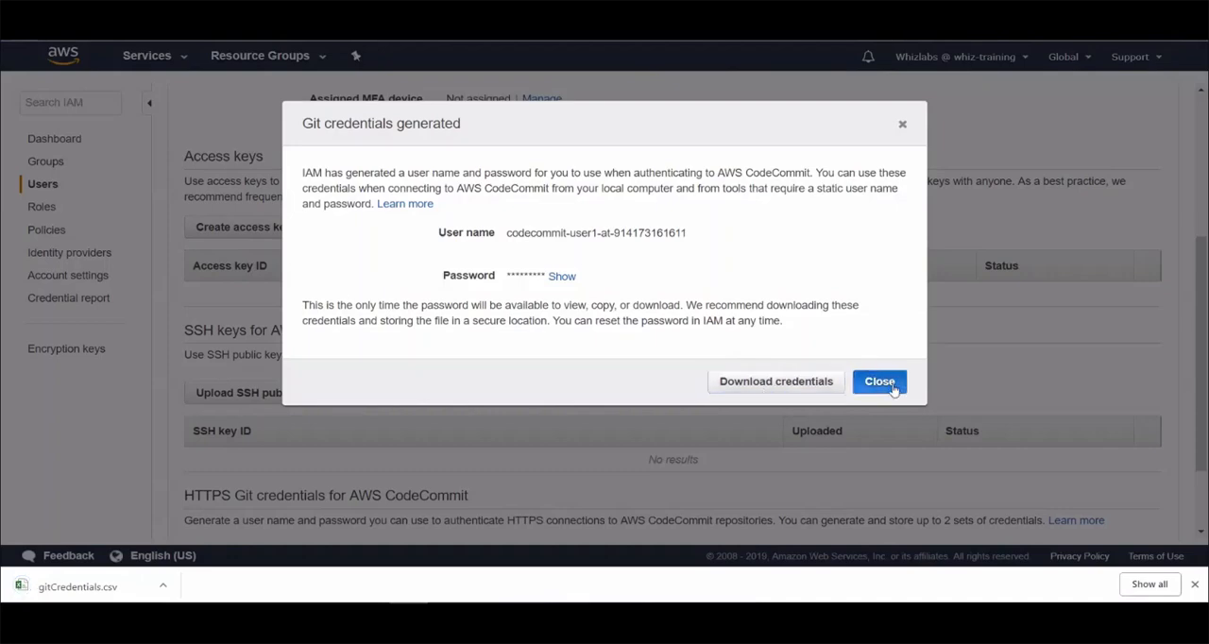
pyautogui.click(879, 382)
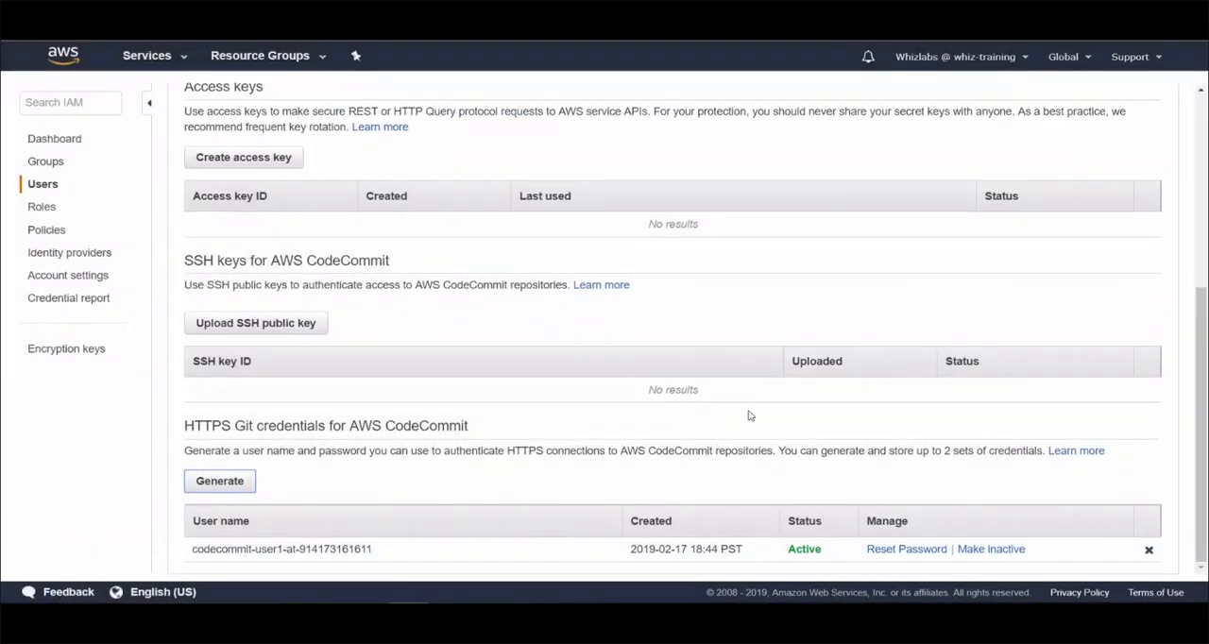
pyautogui.moveTo(745, 437)
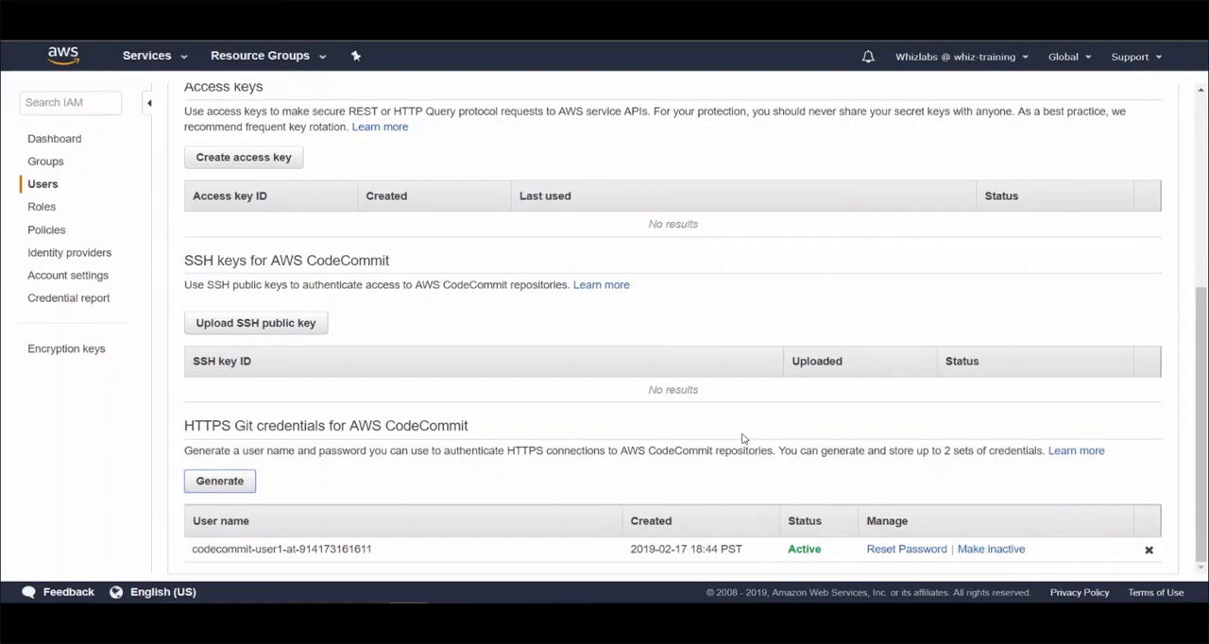
pyautogui.moveTo(797, 393)
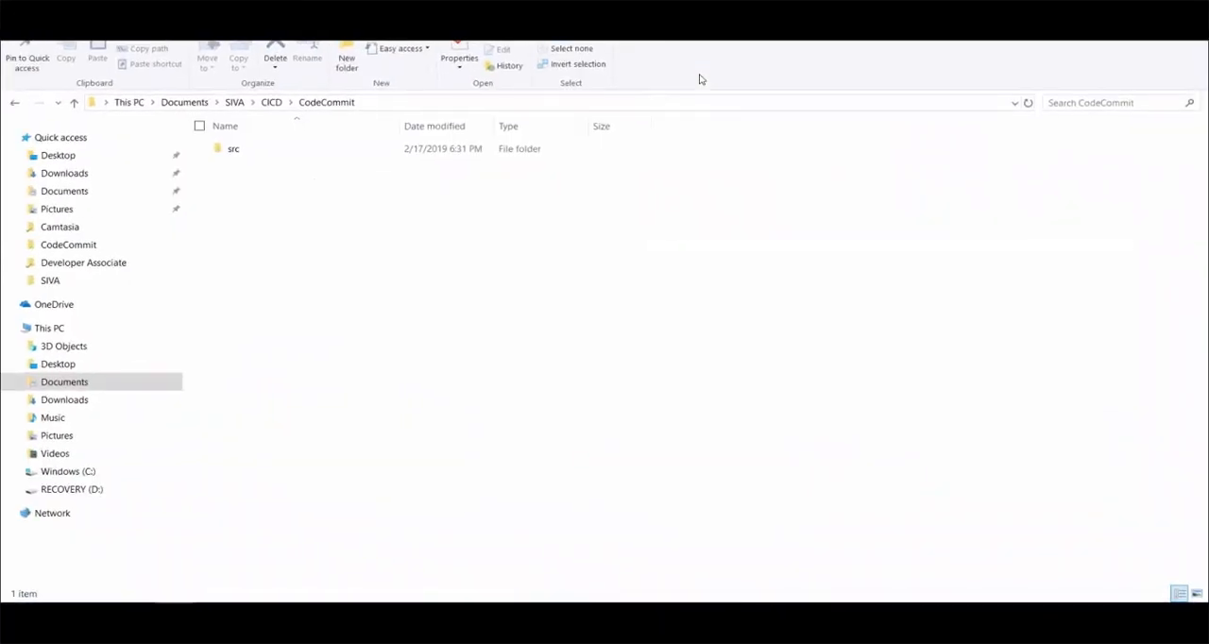
# Browse into the src folder holding test1.py and test2.py
pyautogui.doubleClick(234, 147)
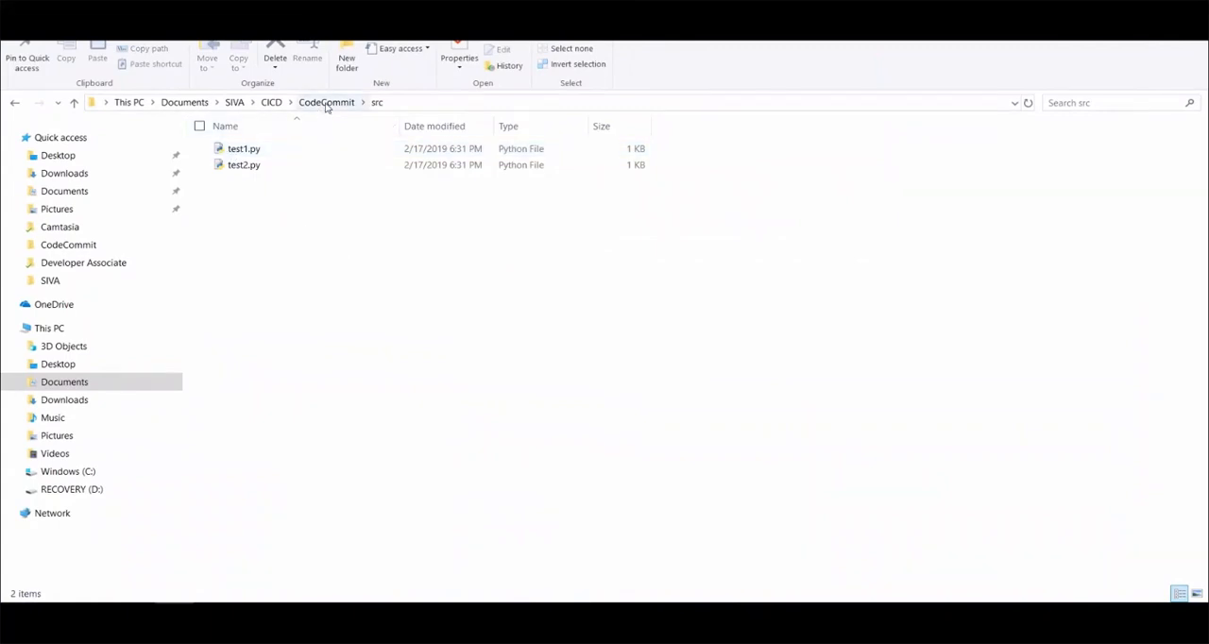
pyautogui.click(325, 102)
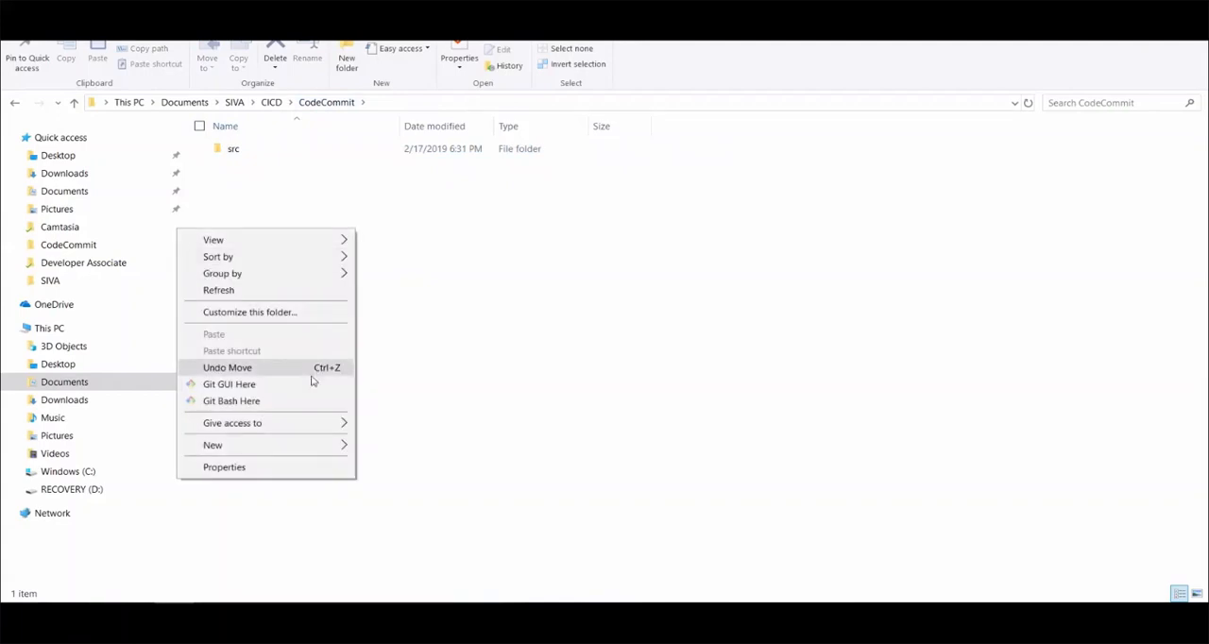
pyautogui.moveTo(299, 400)
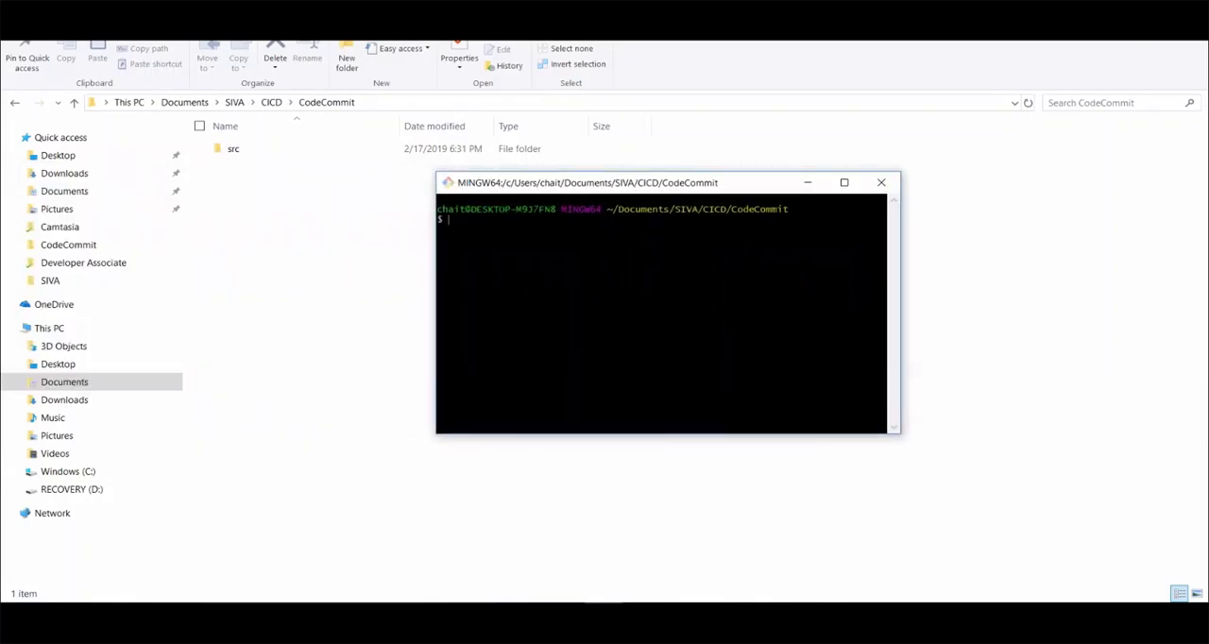
# Initialize the Git repo, stage all files and commit 'First commit to AWS Code Commit'
pyautogui.write('git init')
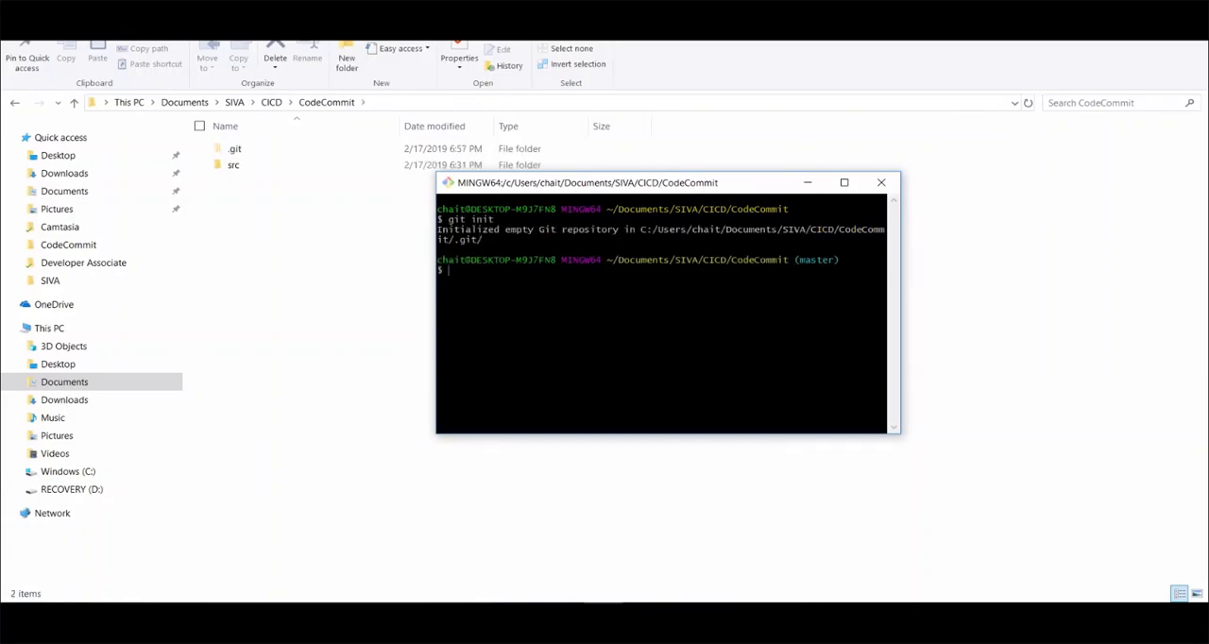
pyautogui.write('git')
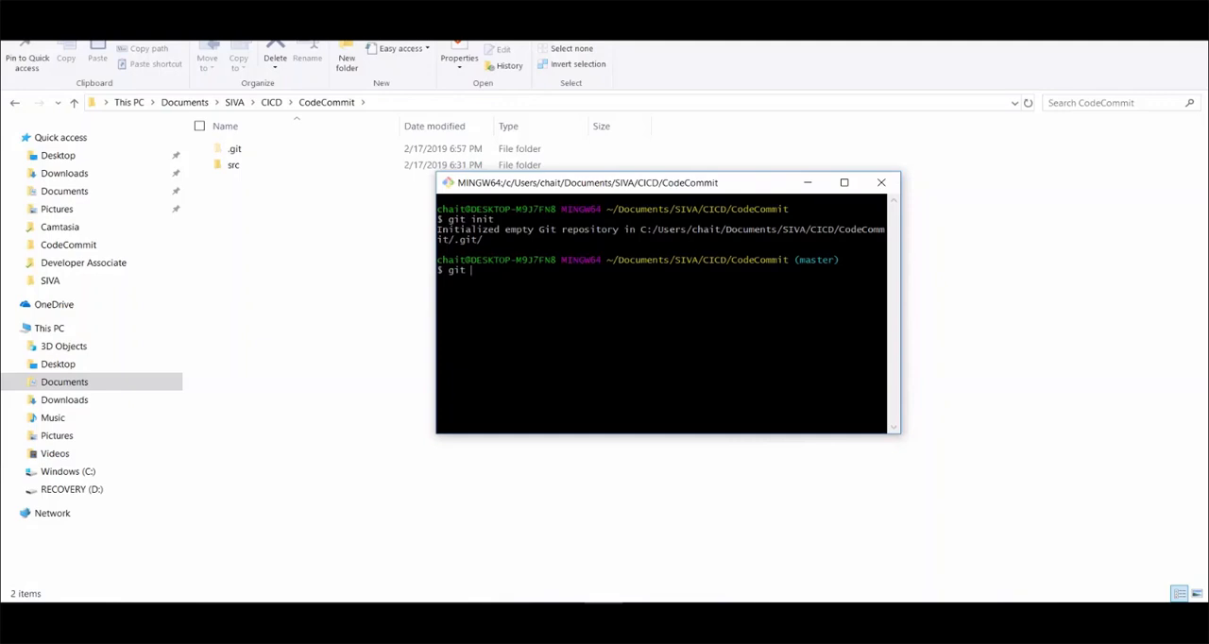
pyautogui.write('add .')
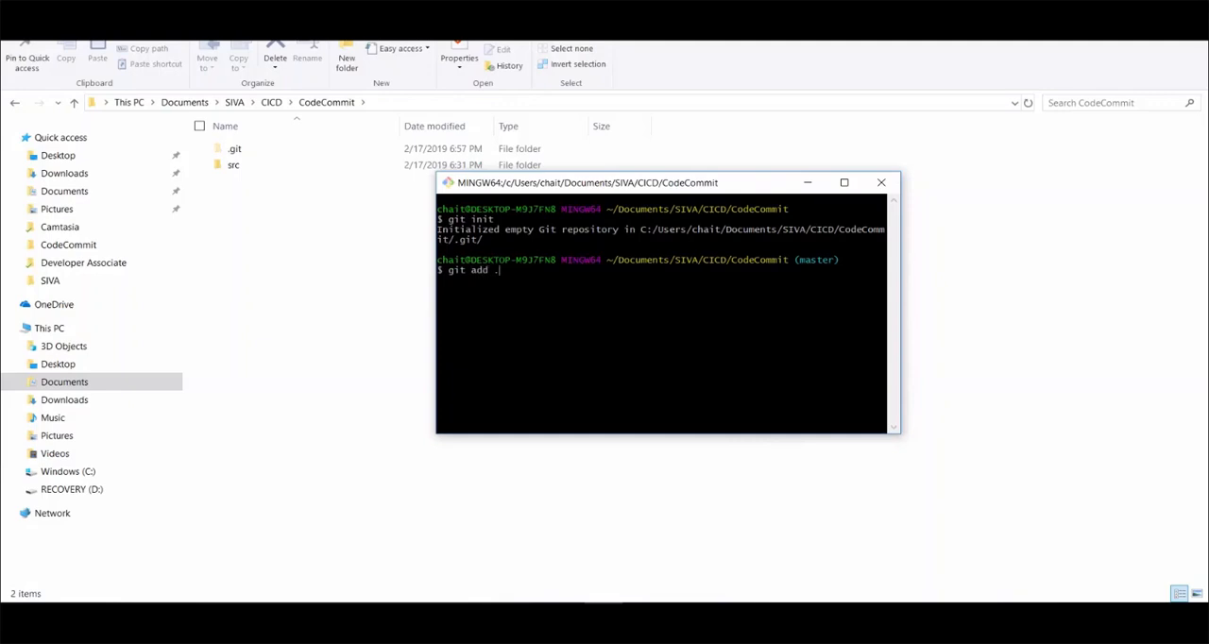
pyautogui.write('git status')
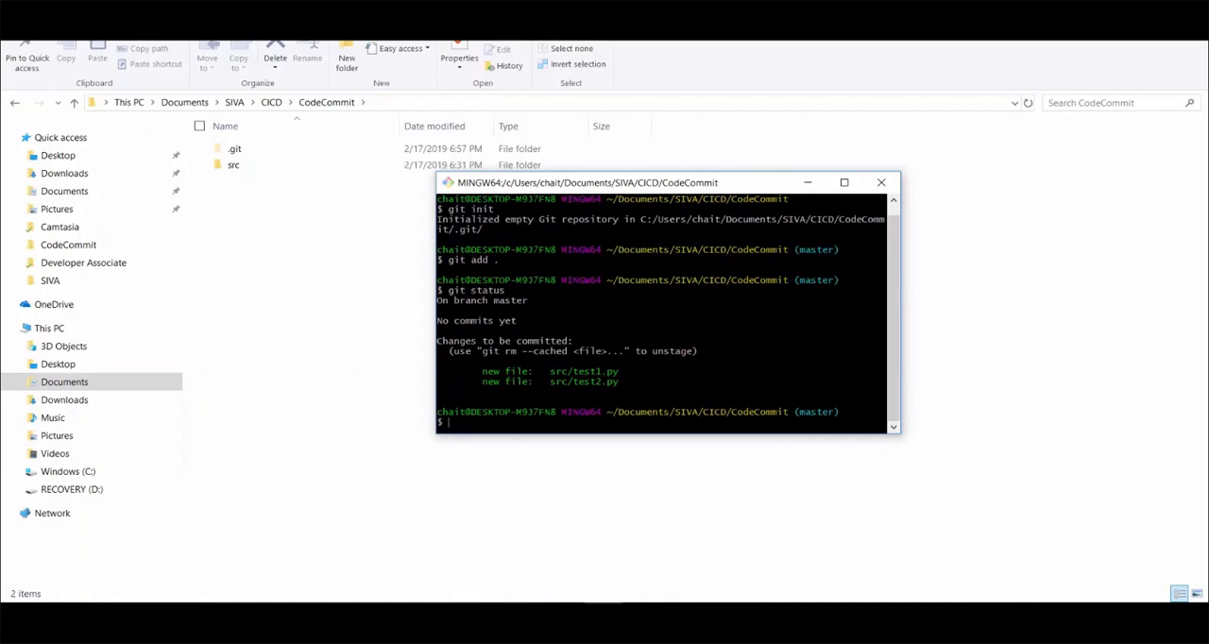
pyautogui.write('git commit -m "First commit to AWS Code Commit"')
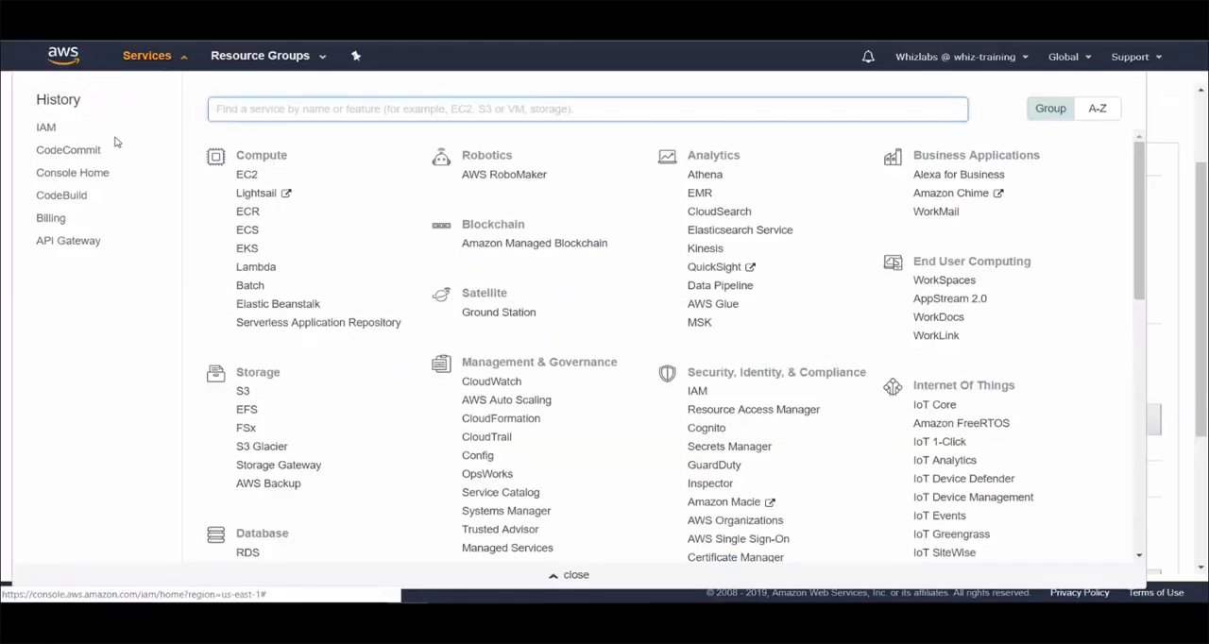
# Return to the whiz-demo-codecommit-repo page and reach its clone URL
pyautogui.click(68, 151)
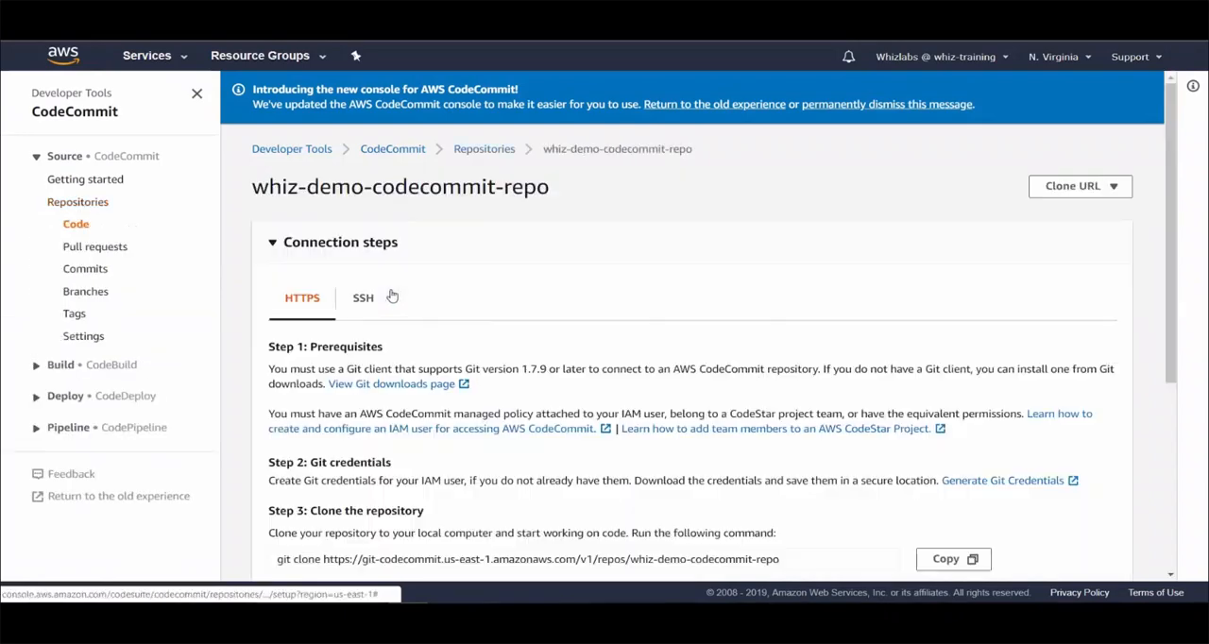
pyautogui.scroll(-3)
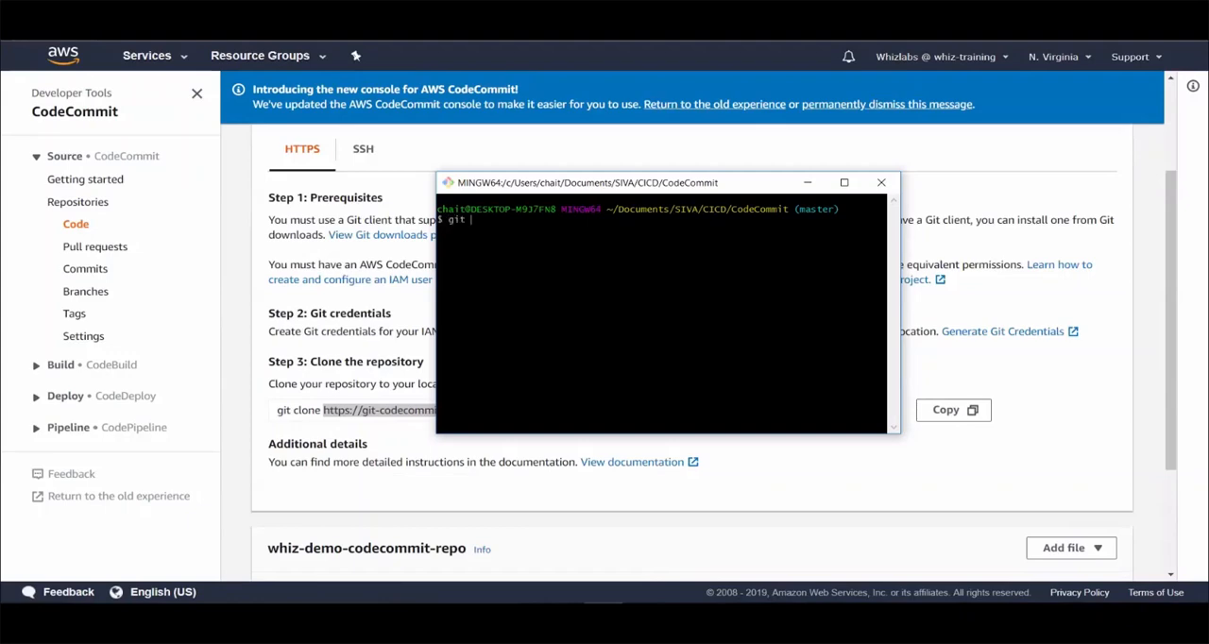
# Add the CodeCommit clone URL as remote origin
pyautogui.write('remote add')
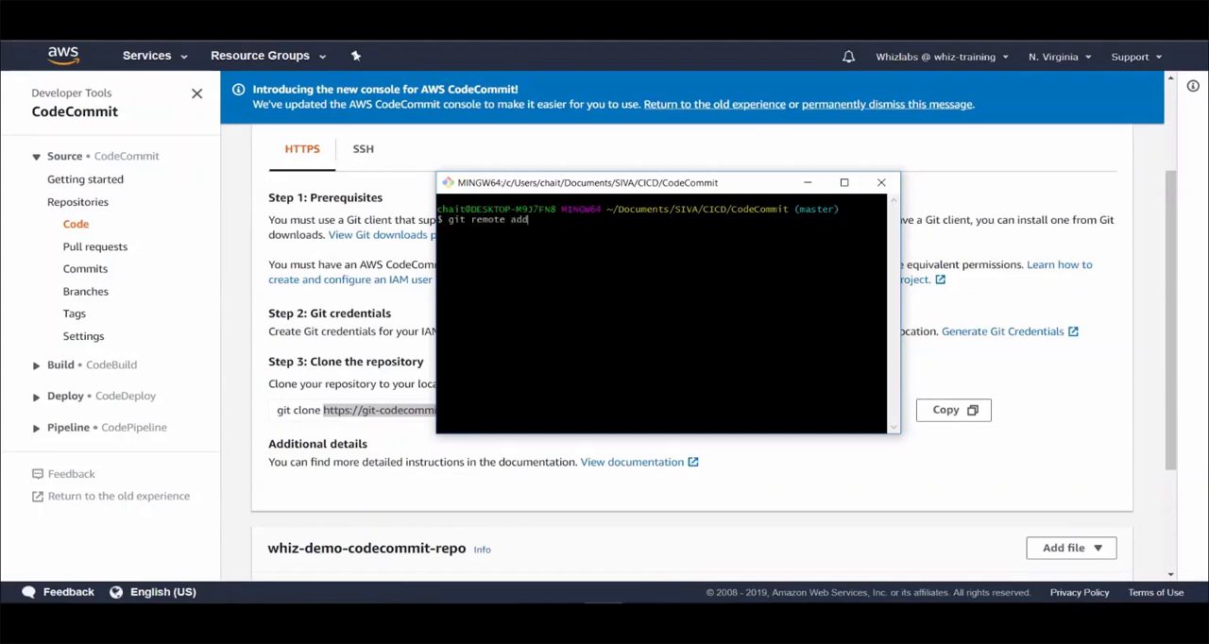
pyautogui.write('origin')
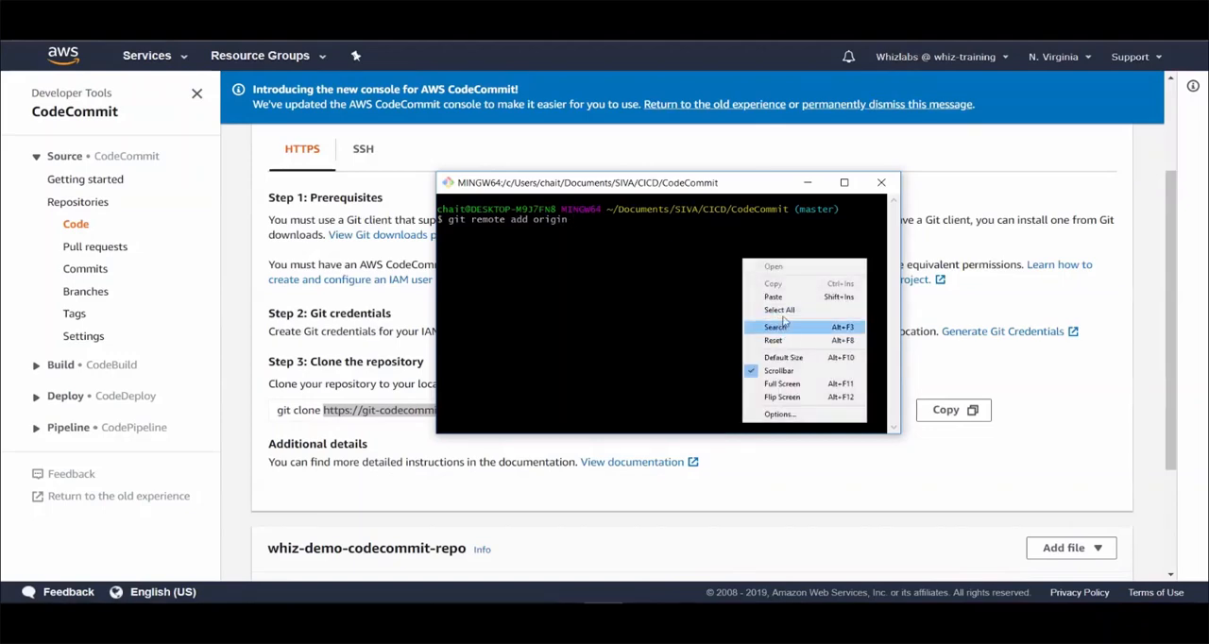
pyautogui.click(773, 297)
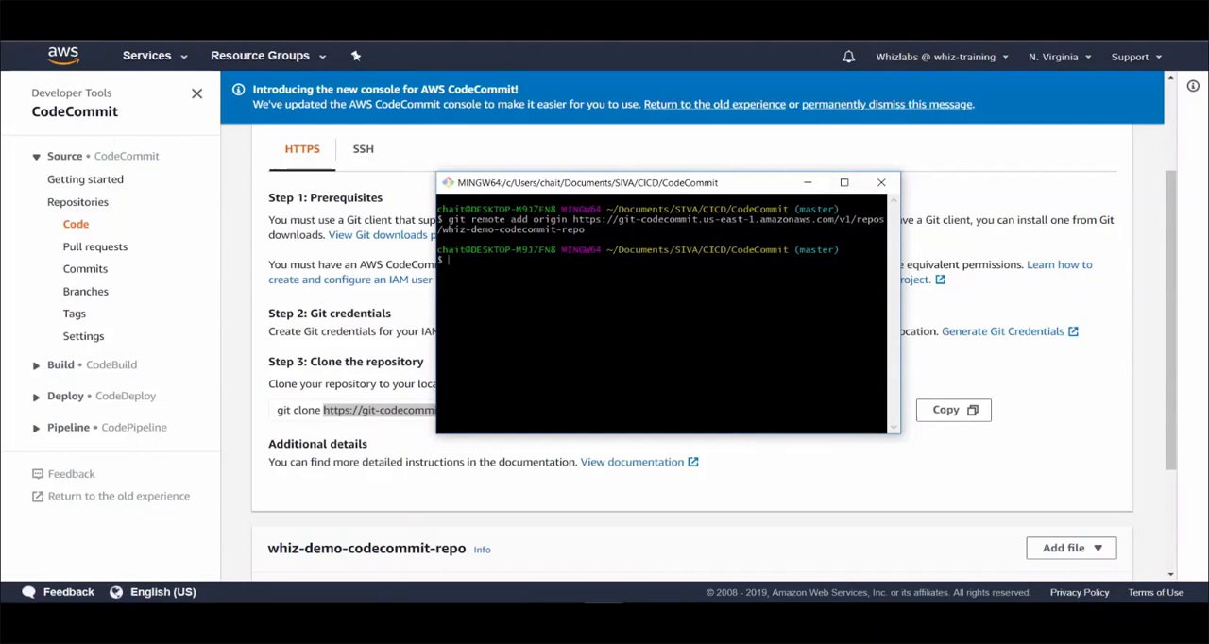
# Push master to origin, supplying the CodeCommit Git credentials
pyautogui.write('git push origin')
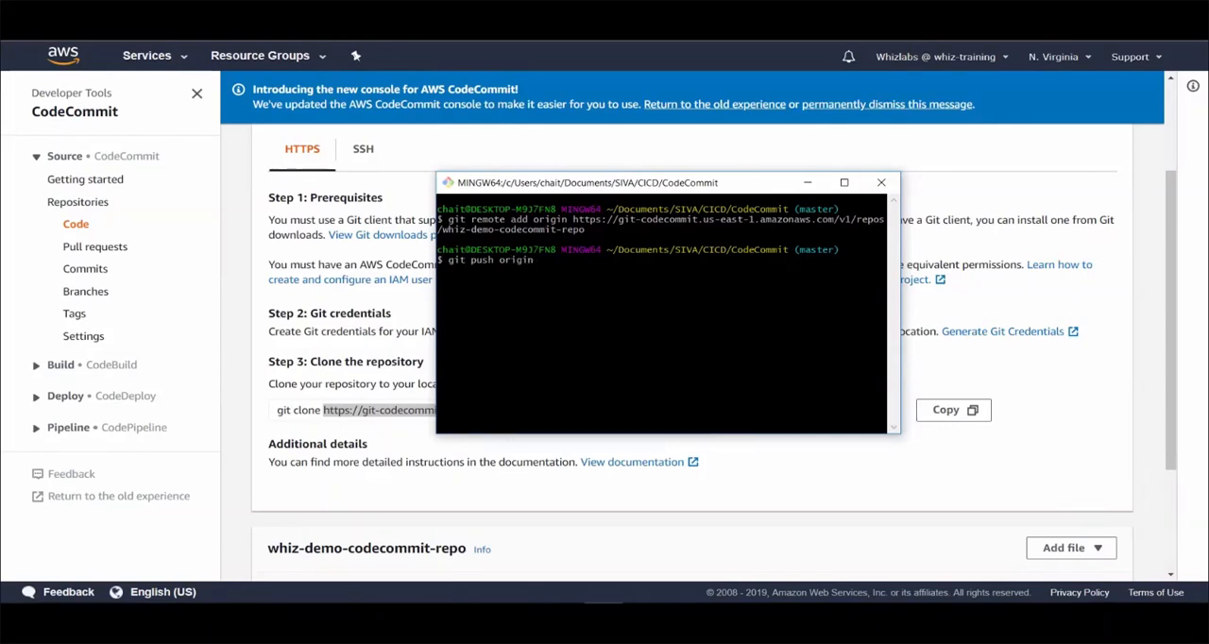
pyautogui.write('master')
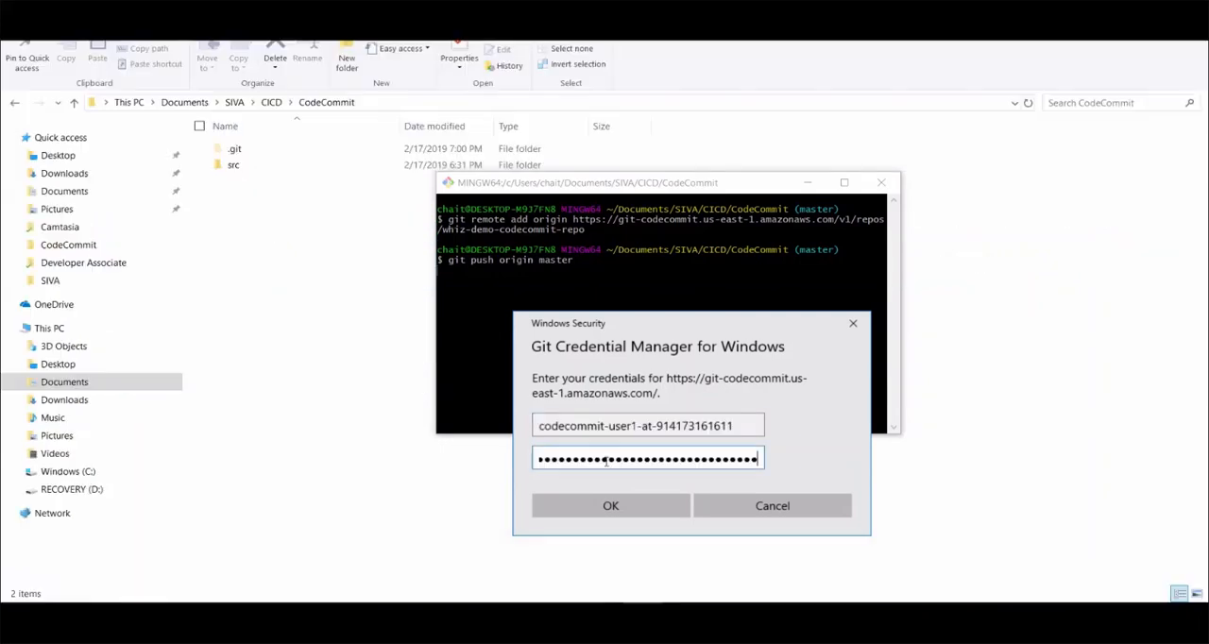
pyautogui.click(611, 506)
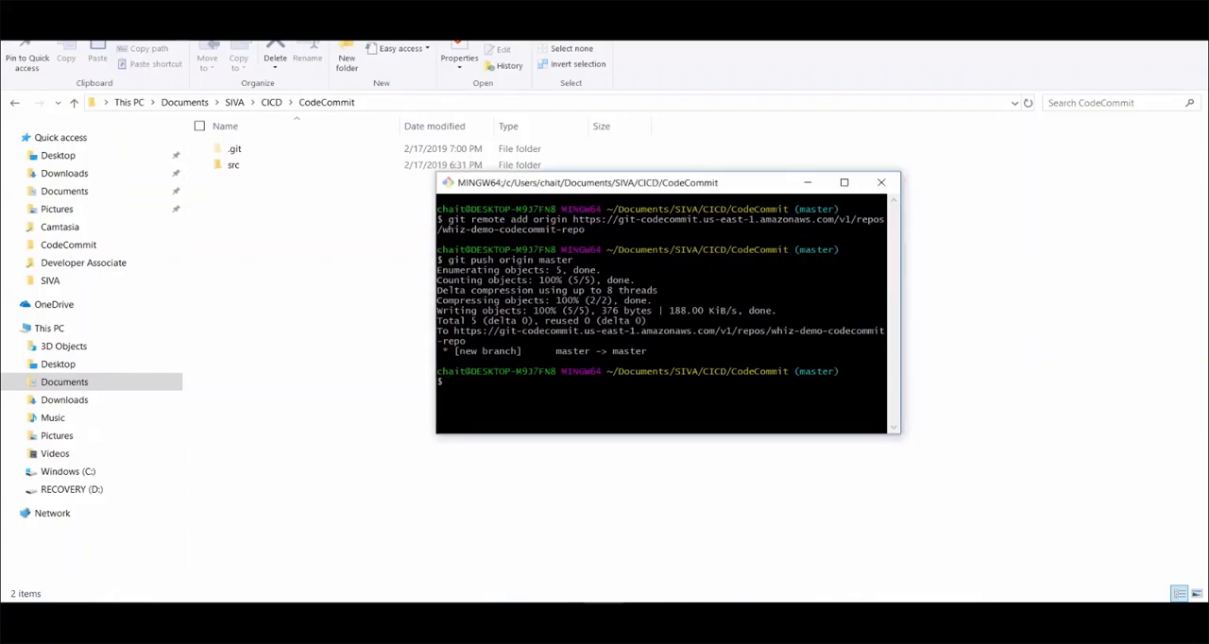
# Run git status to confirm a clean tree after pushing master
pyautogui.write('git status')
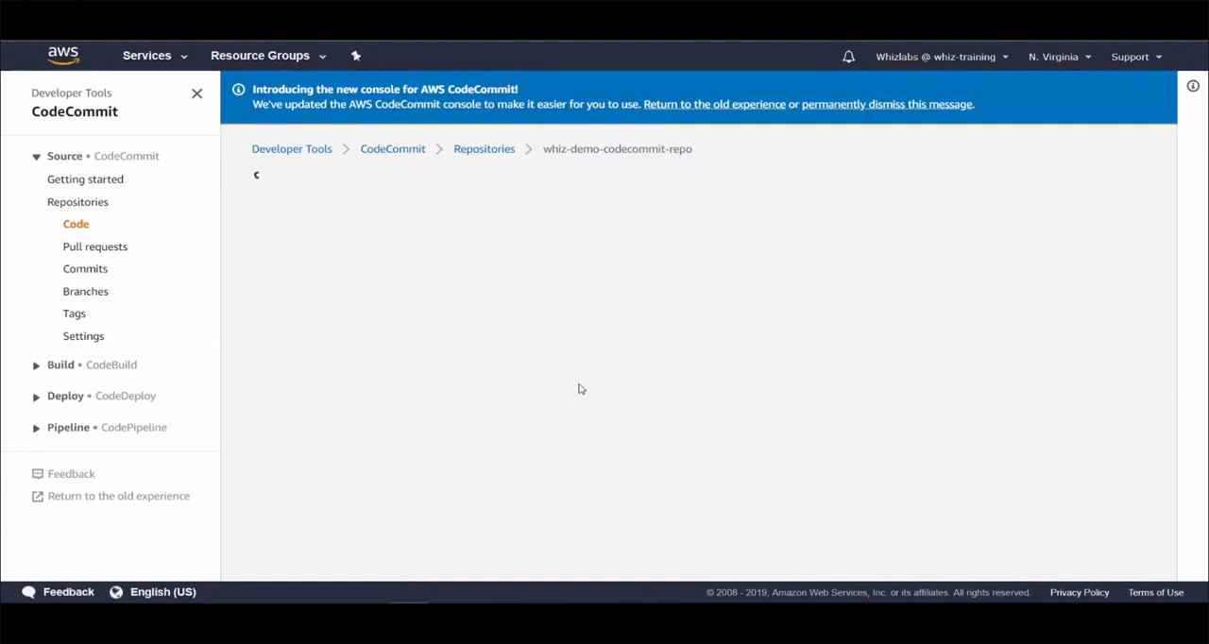
# View the commit 'First commit to AWS Code Commit' with src/test1.py and src/test2.py added
pyautogui.click(75, 225)
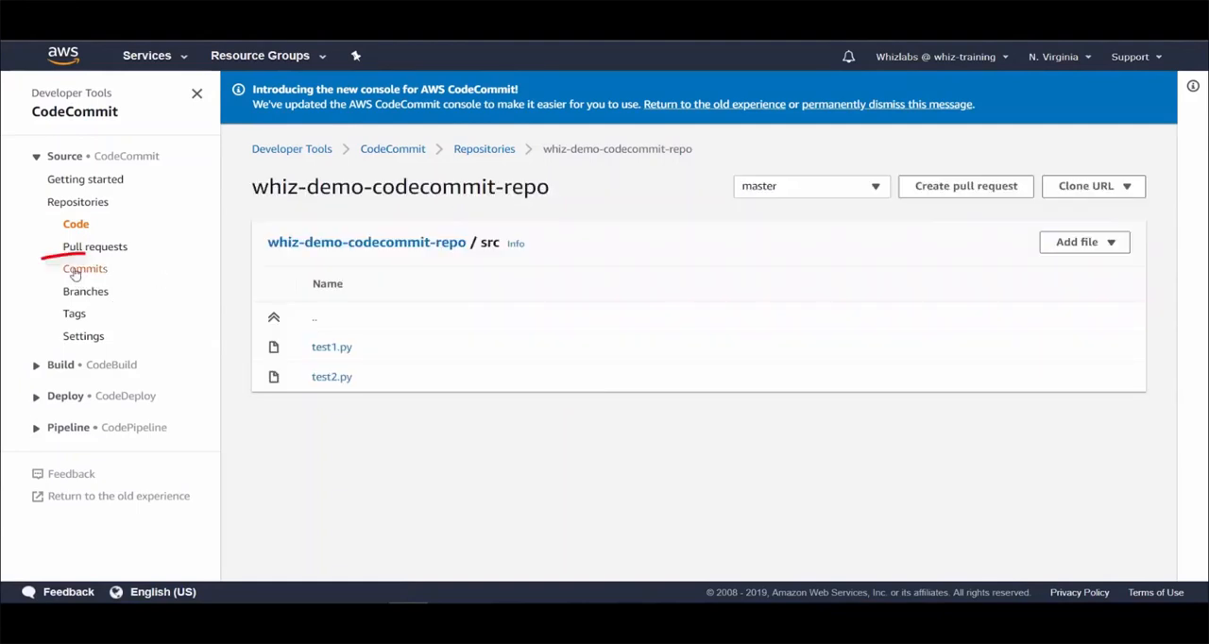
pyautogui.click(85, 269)
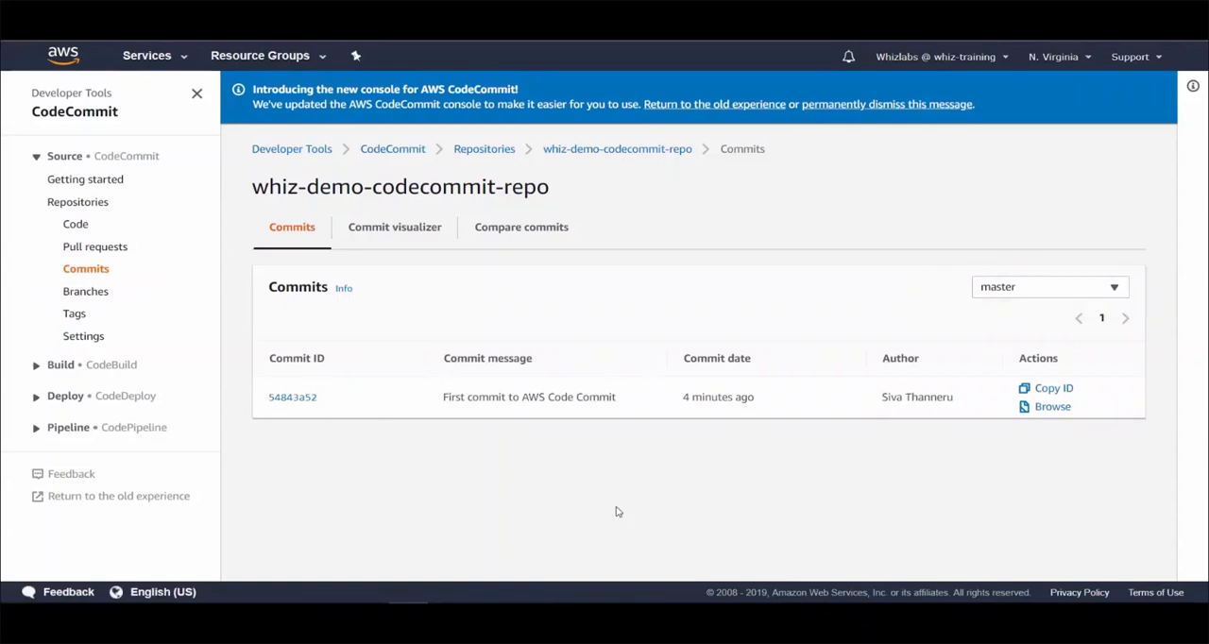
pyautogui.click(293, 397)
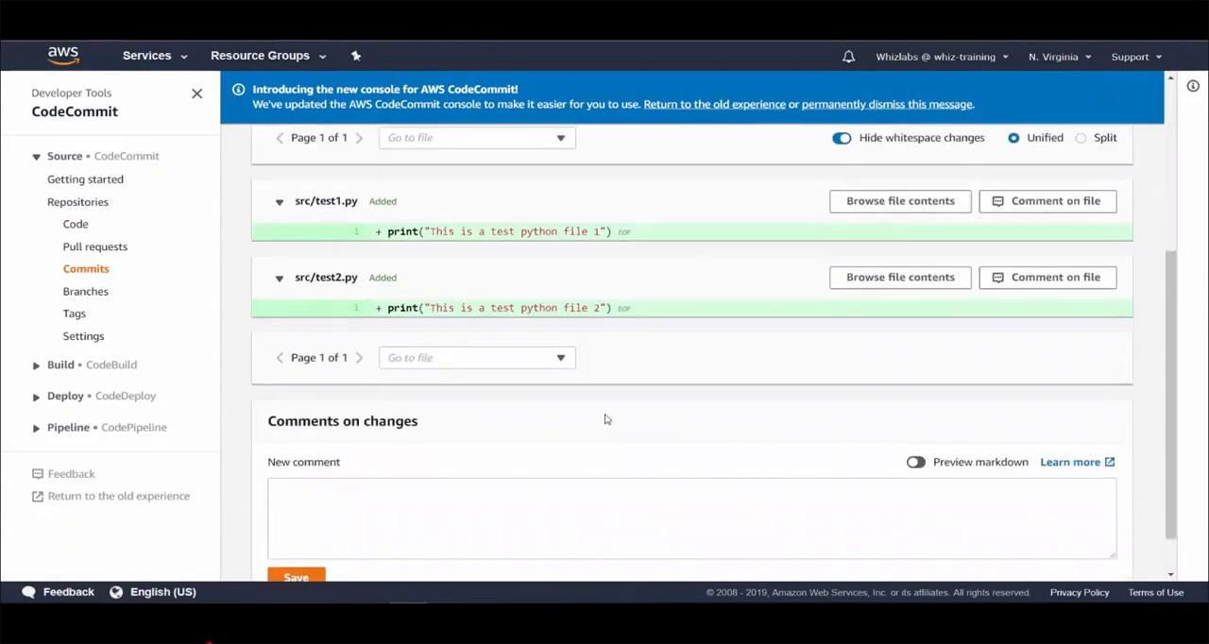
pyautogui.scroll(3)
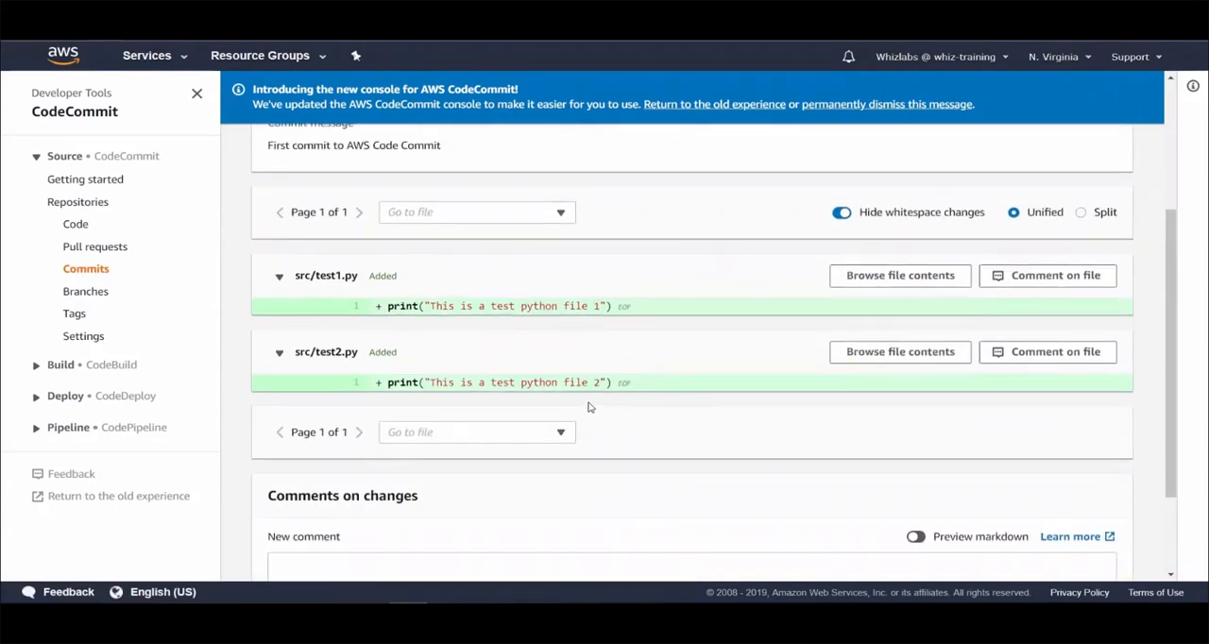
pyautogui.moveTo(677, 420)
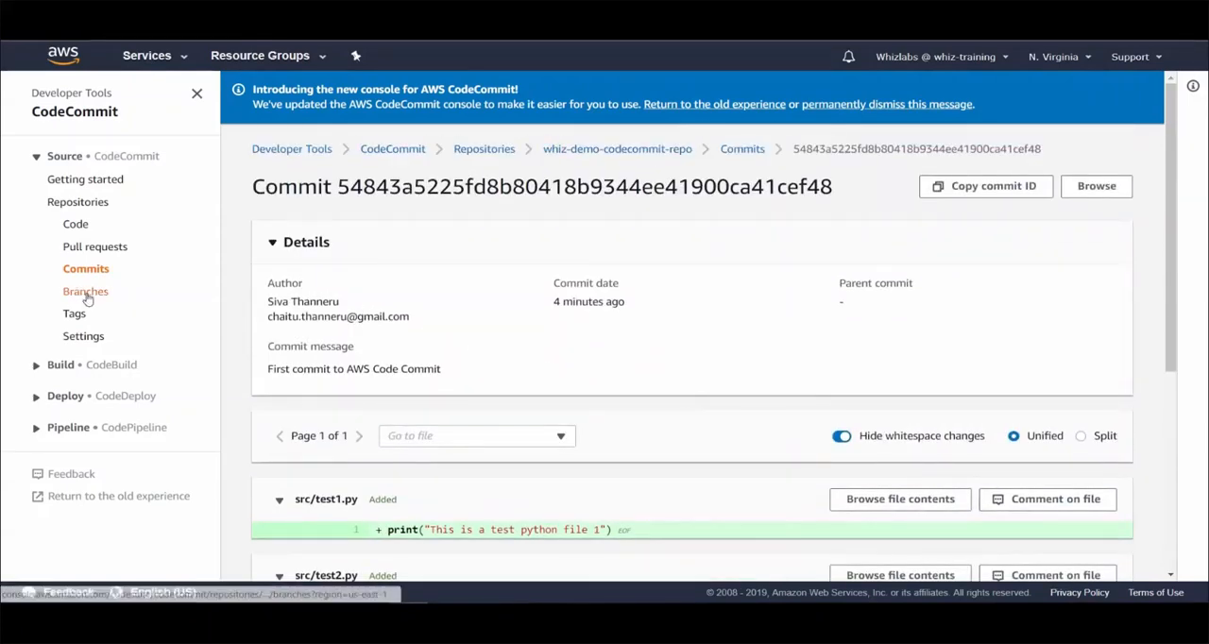
# Create branch codecommit-demo-branch based on master in whiz-demo-codecommit-repo
pyautogui.click(87, 291)
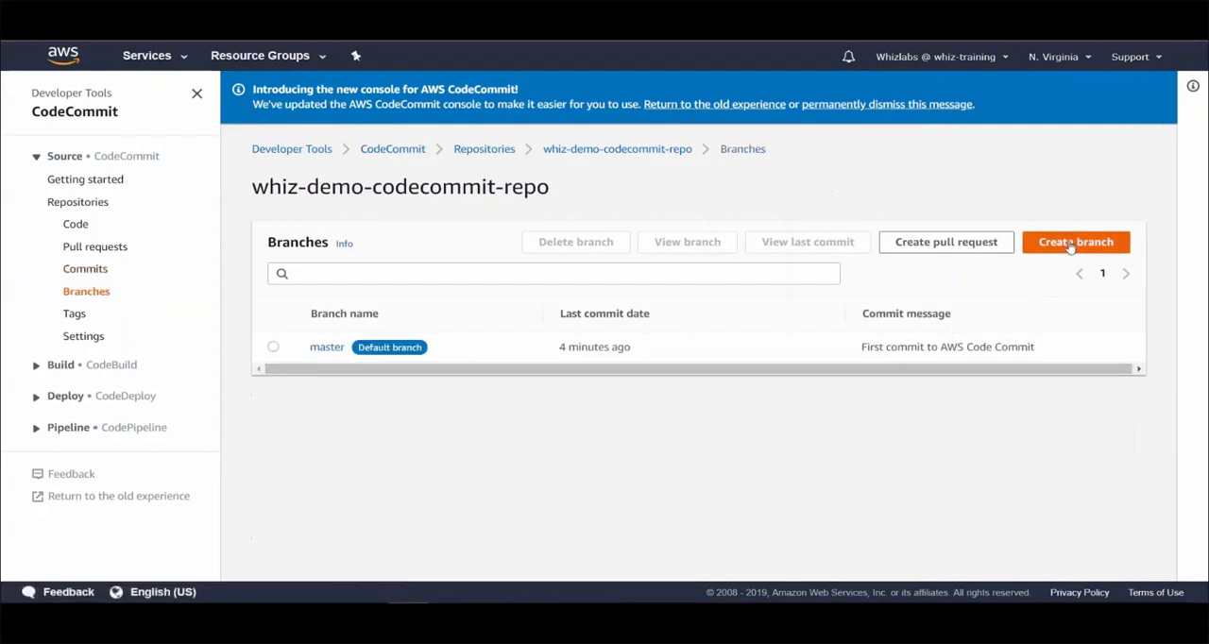
pyautogui.click(1077, 242)
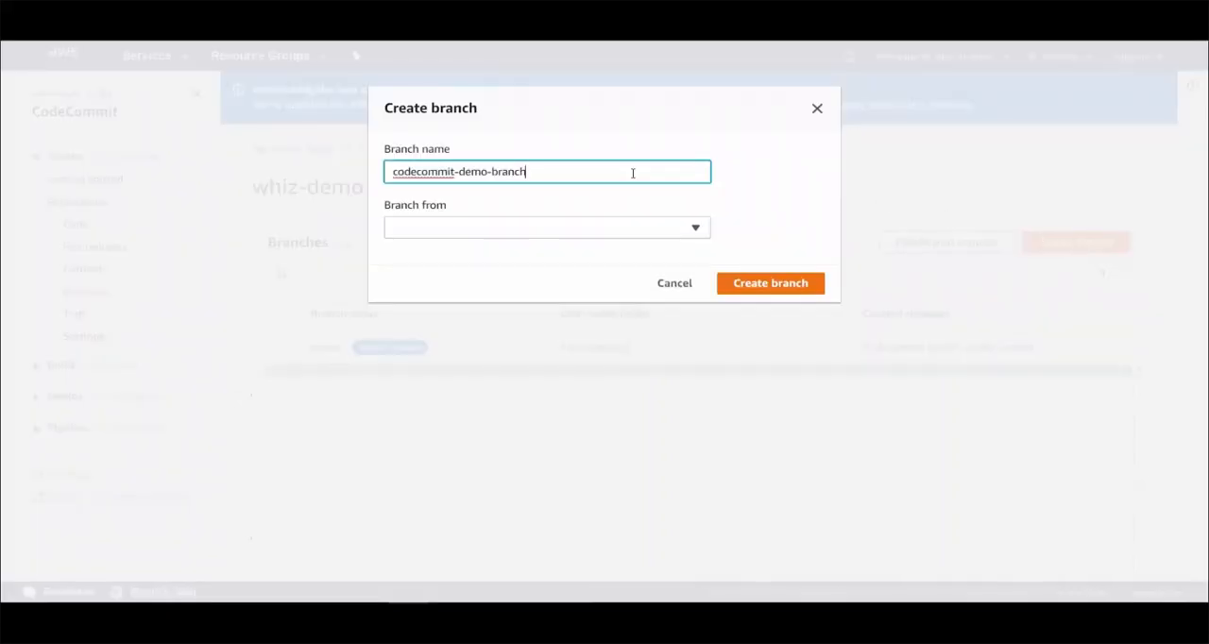
pyautogui.moveTo(661, 230)
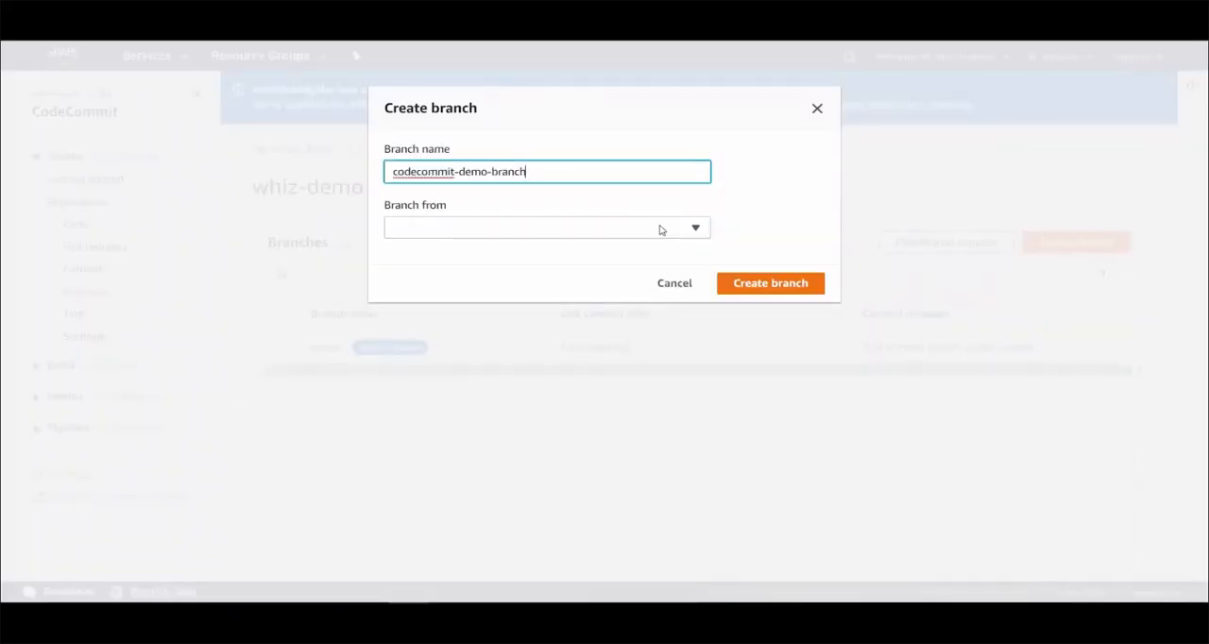
pyautogui.click(547, 227)
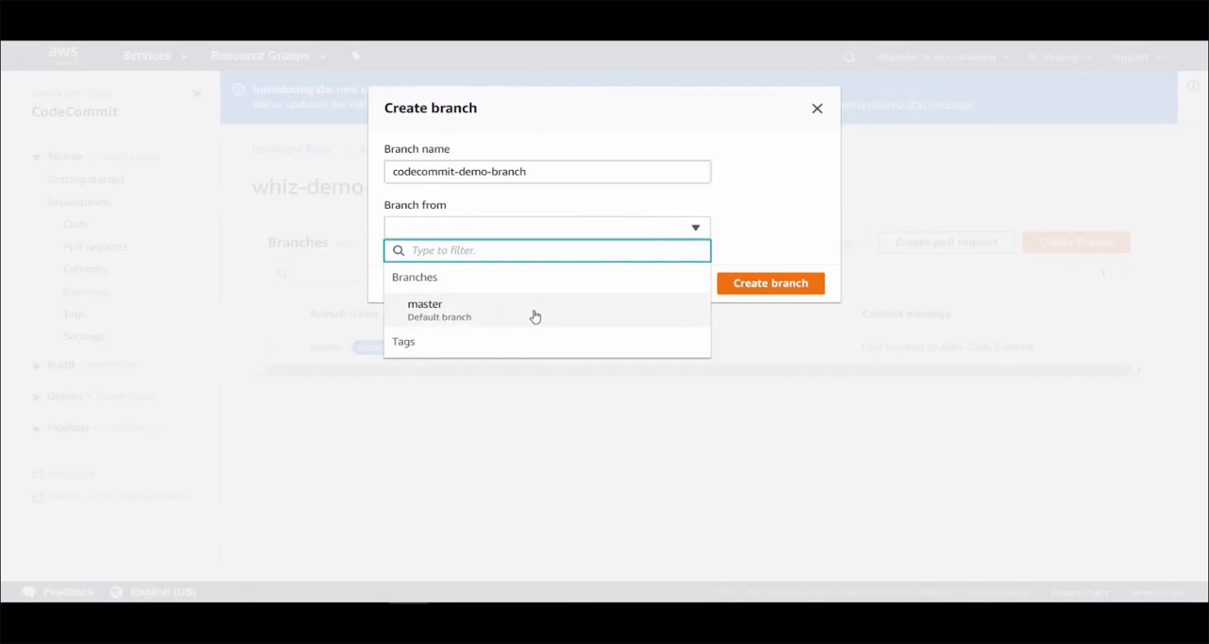
pyautogui.click(426, 310)
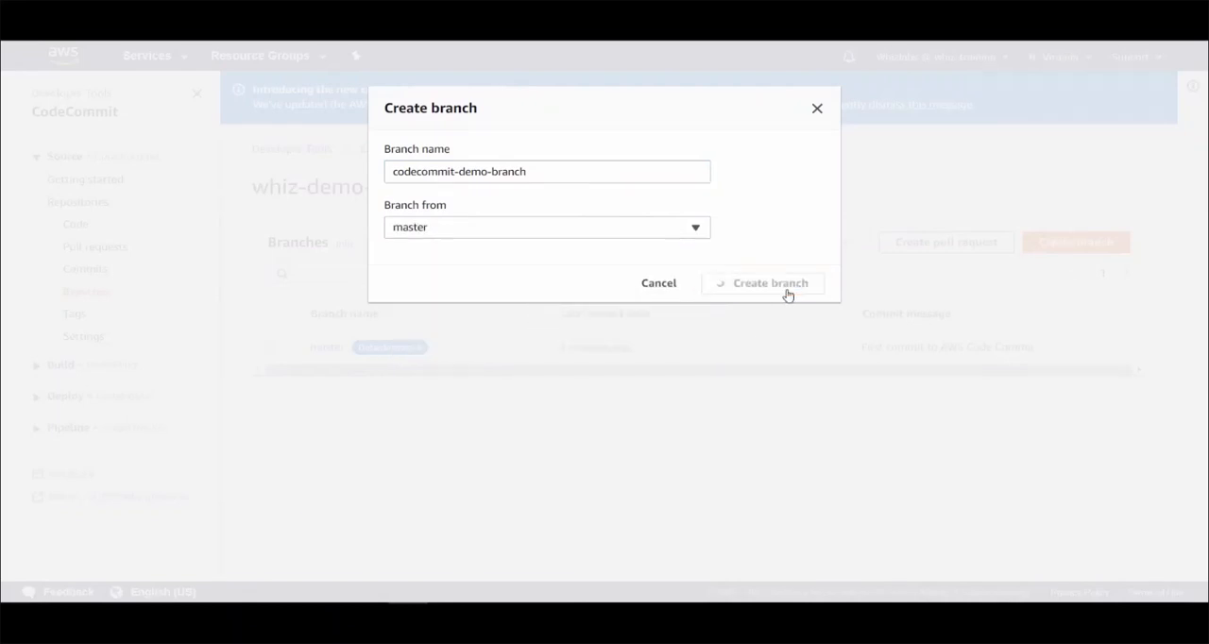
pyautogui.click(769, 284)
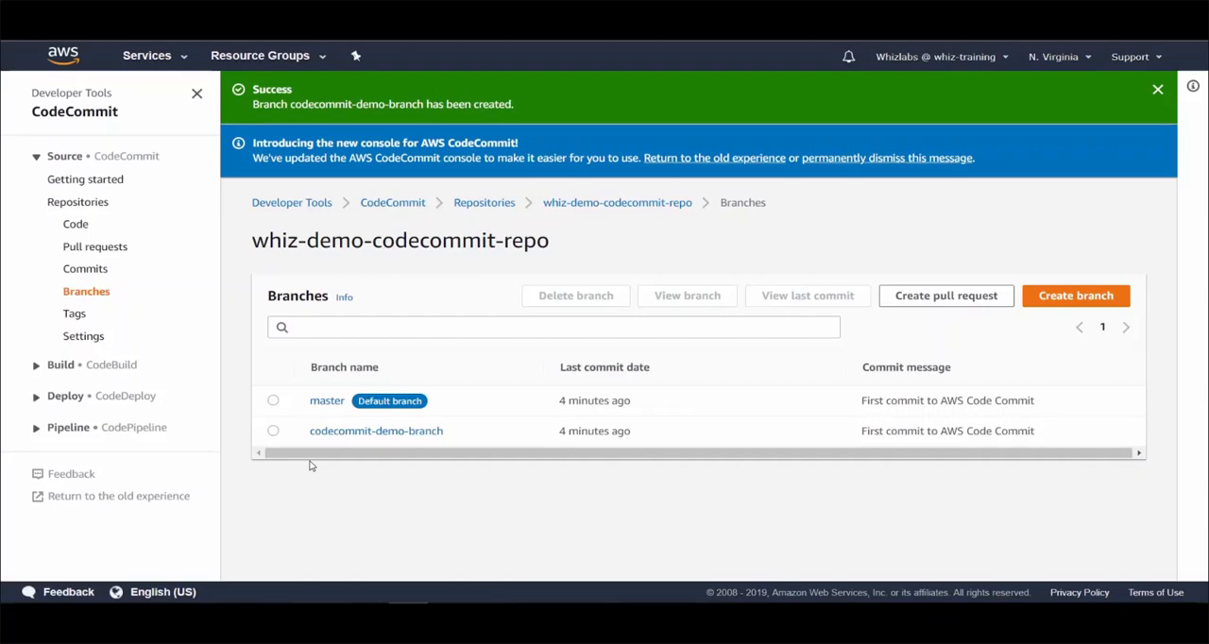
pyautogui.moveTo(310, 465)
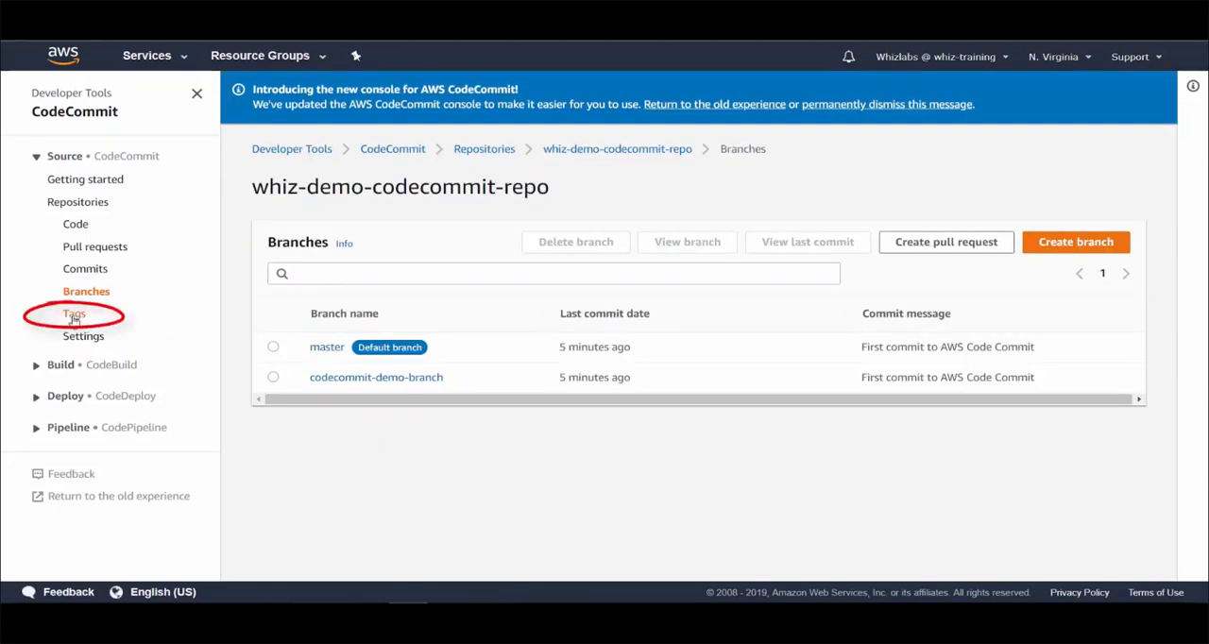
pyautogui.click(73, 314)
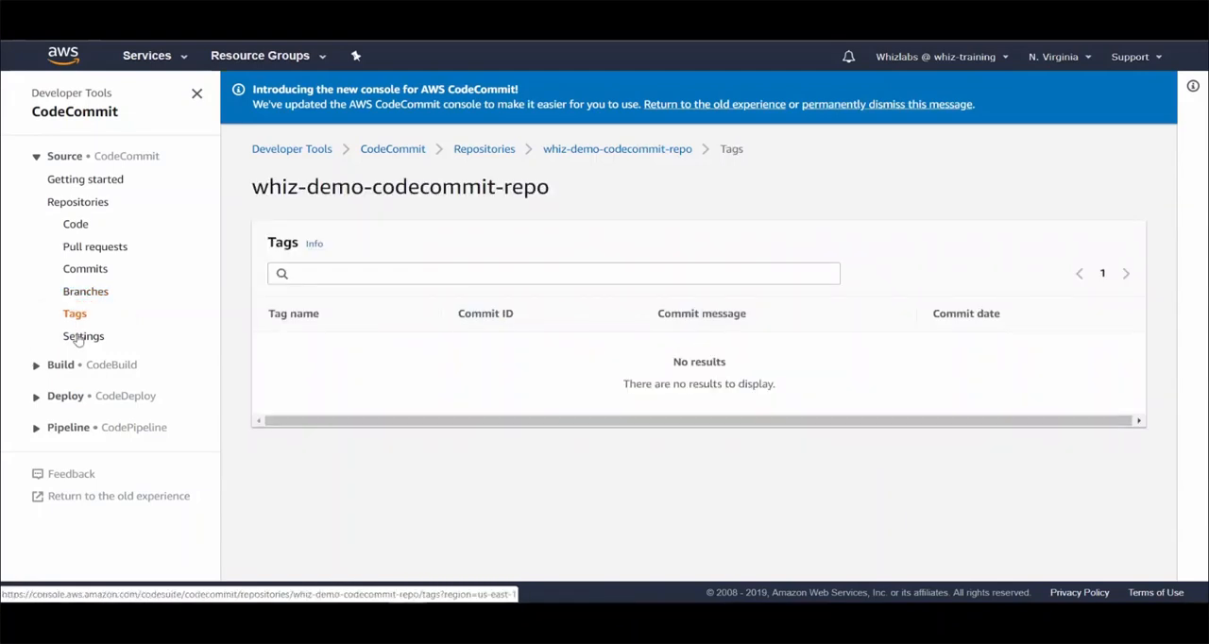
pyautogui.click(83, 336)
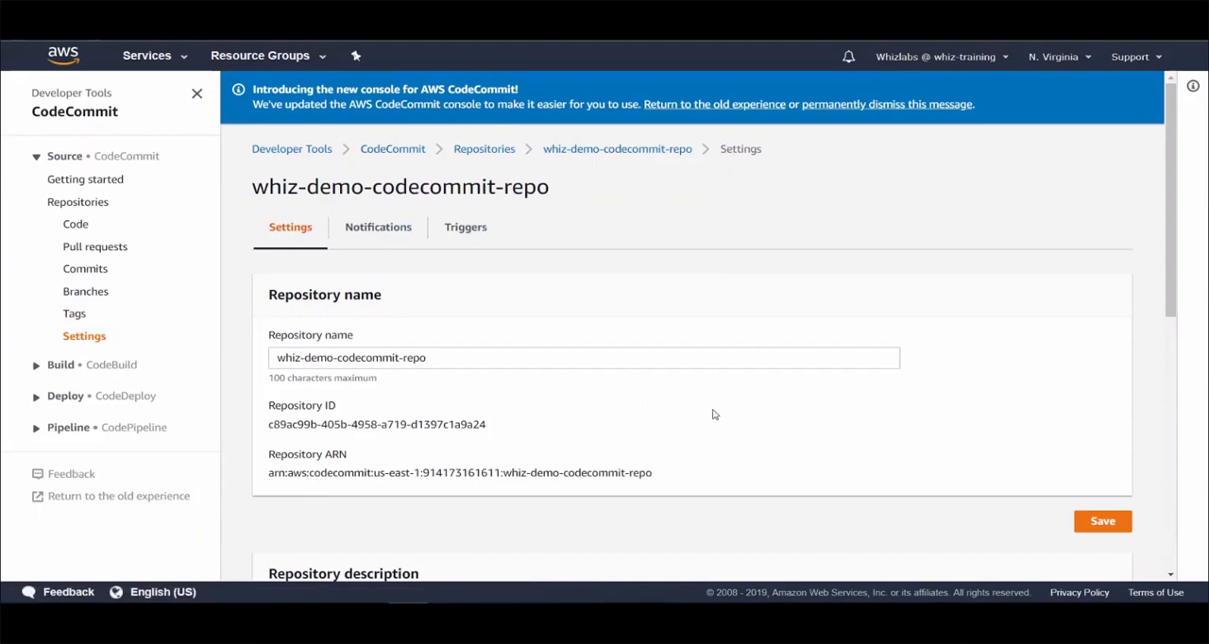
pyautogui.scroll(-3)
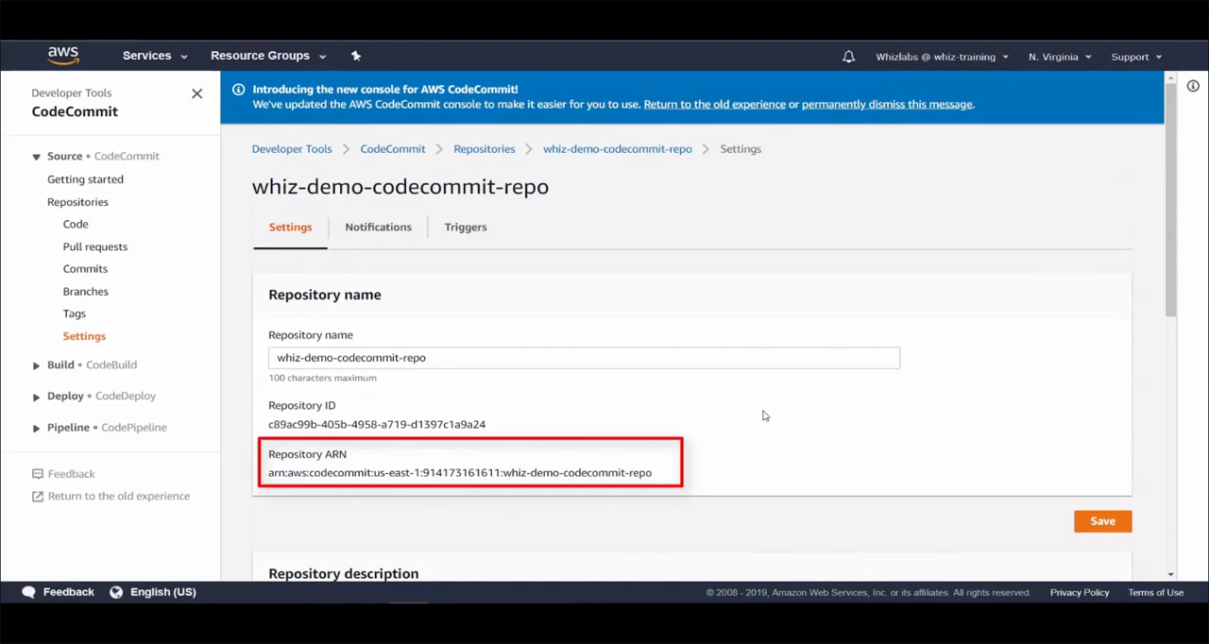
pyautogui.scroll(-3)
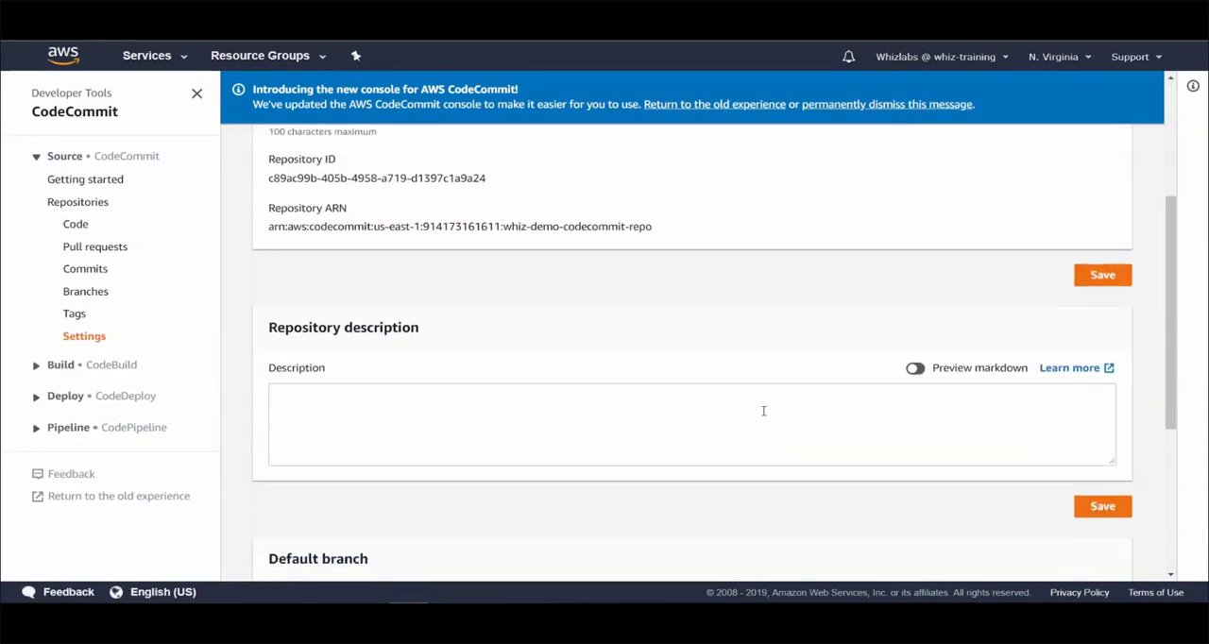
pyautogui.scroll(-3)
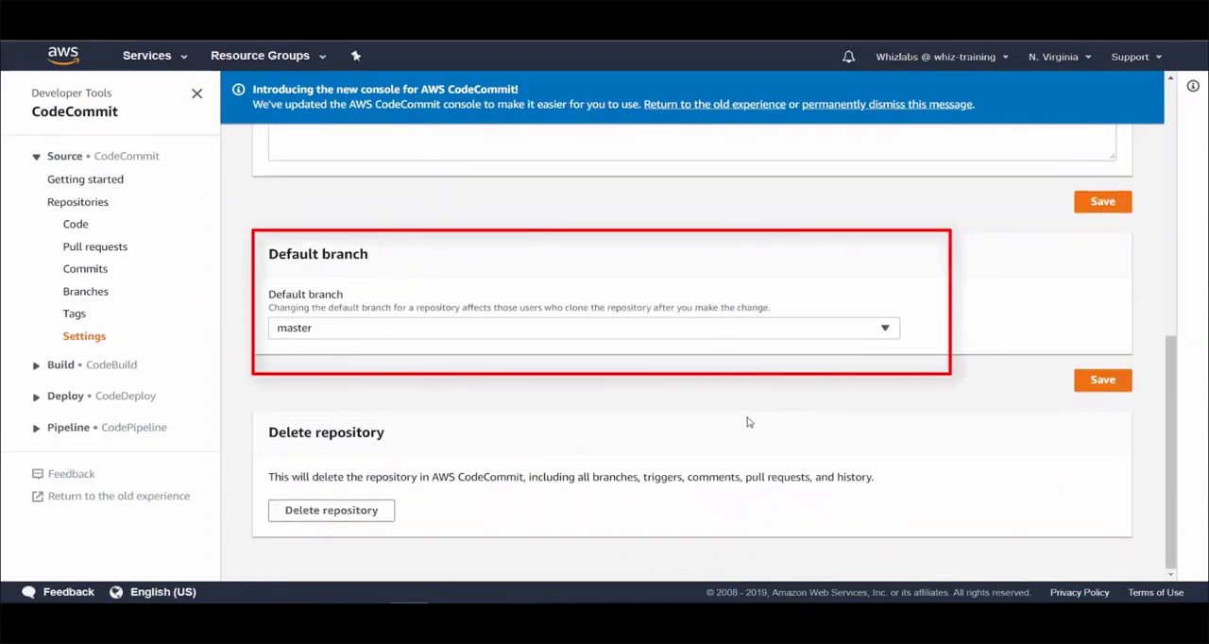
pyautogui.moveTo(737, 422)
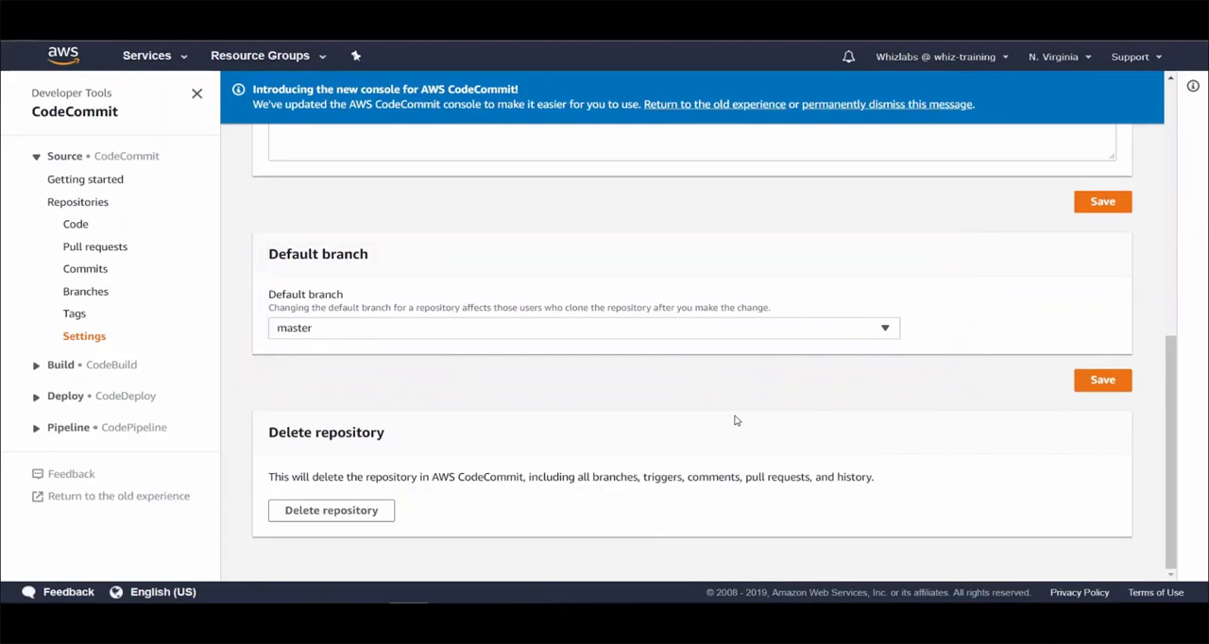
pyautogui.scroll(3)
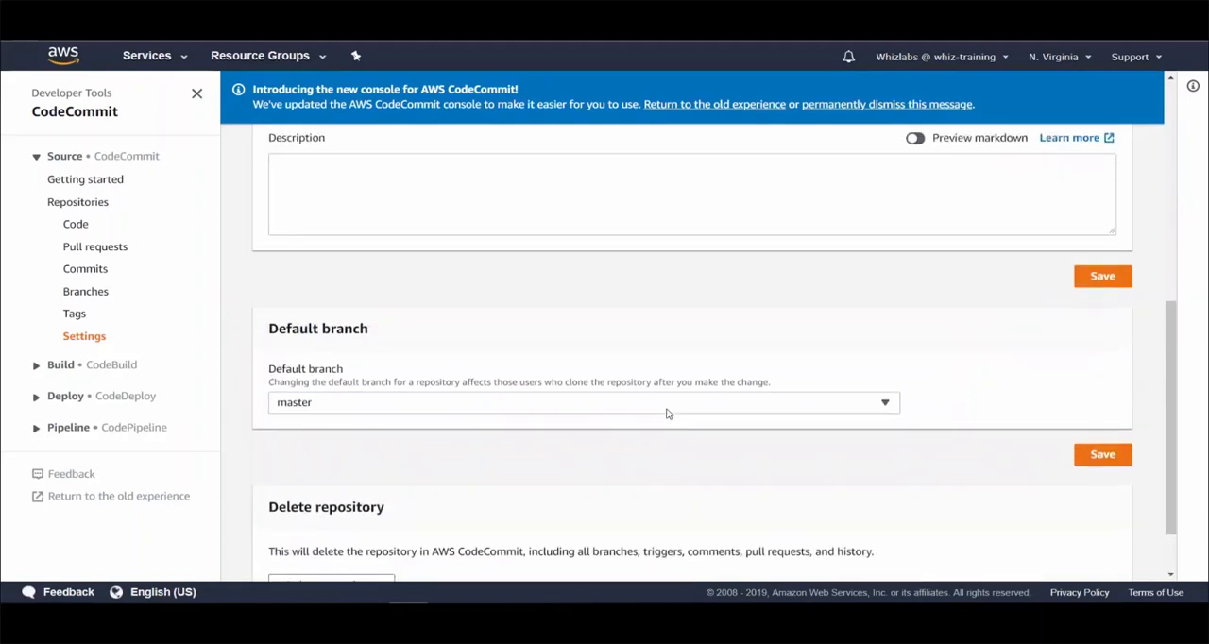
pyautogui.moveTo(896, 424)
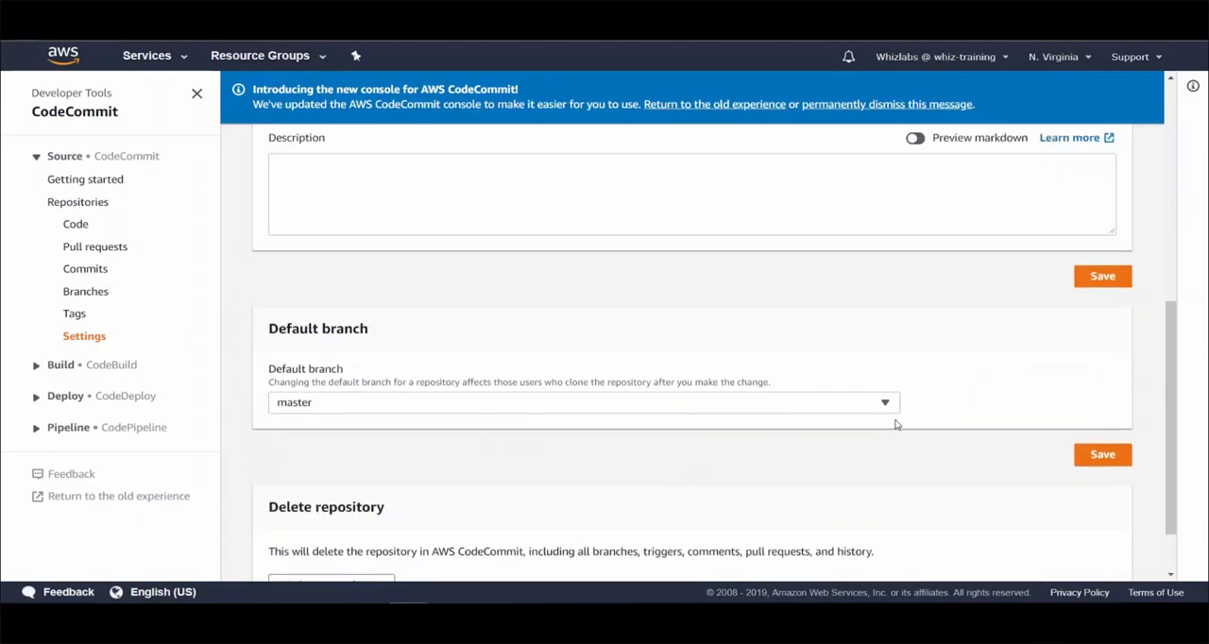
pyautogui.scroll(-3)
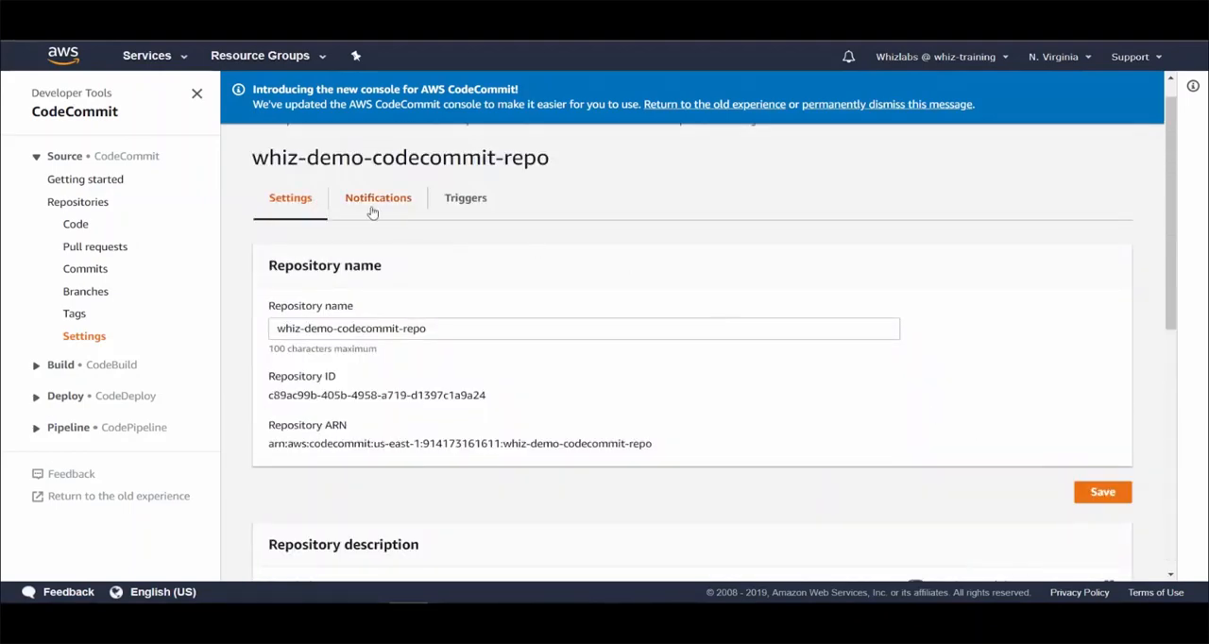
# View the repository's notification settings and its empty Triggers list
pyautogui.click(378, 196)
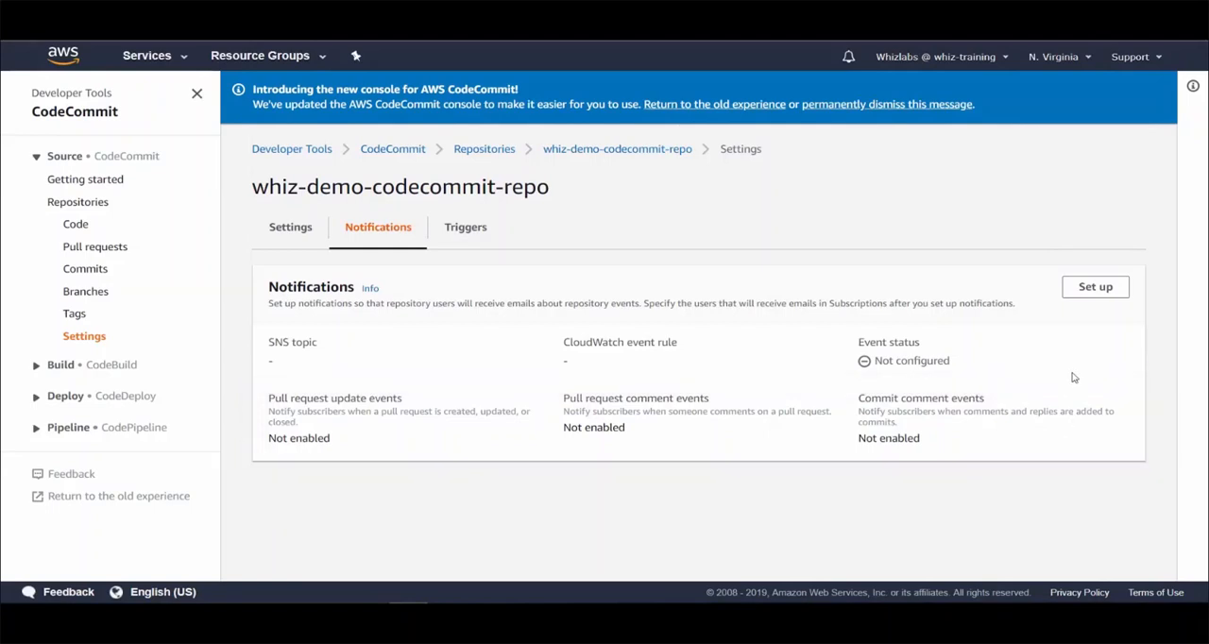
pyautogui.click(465, 227)
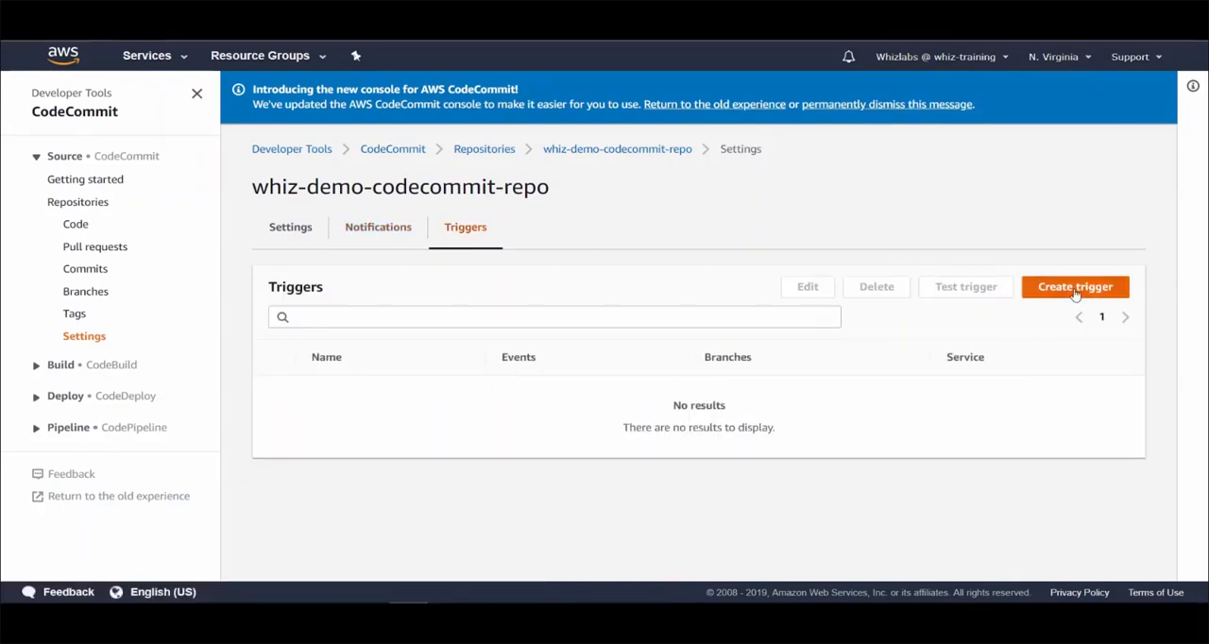
# Start trigger whiz-test-trigger with the event 'Push to existing branch'
pyautogui.click(1074, 288)
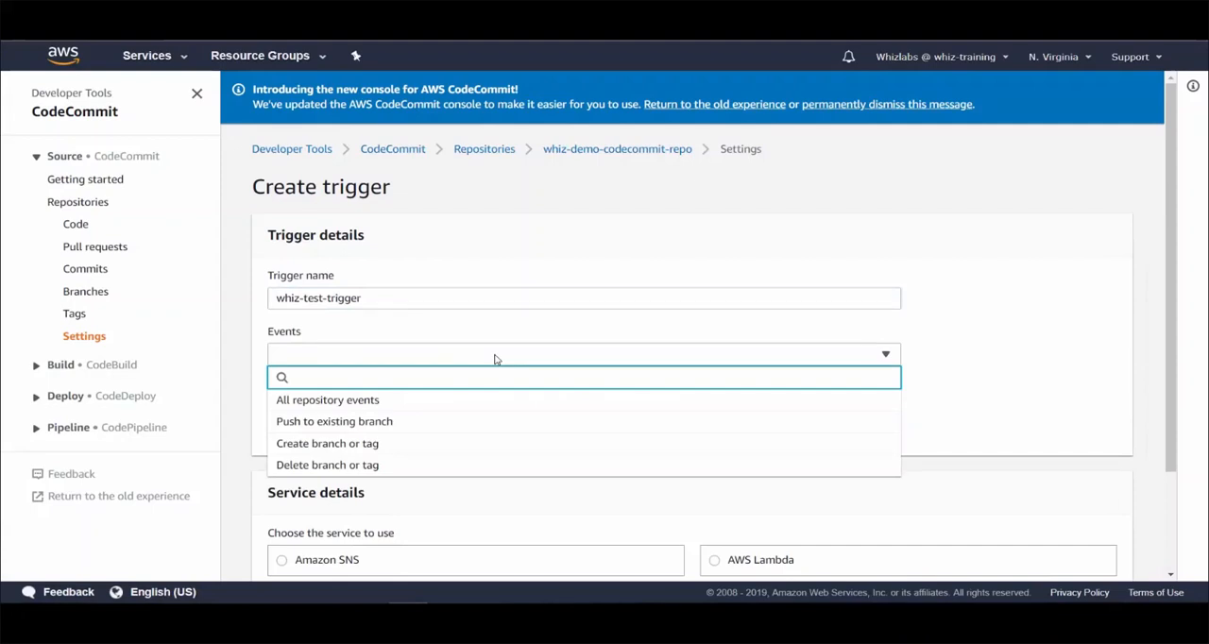
pyautogui.moveTo(476, 421)
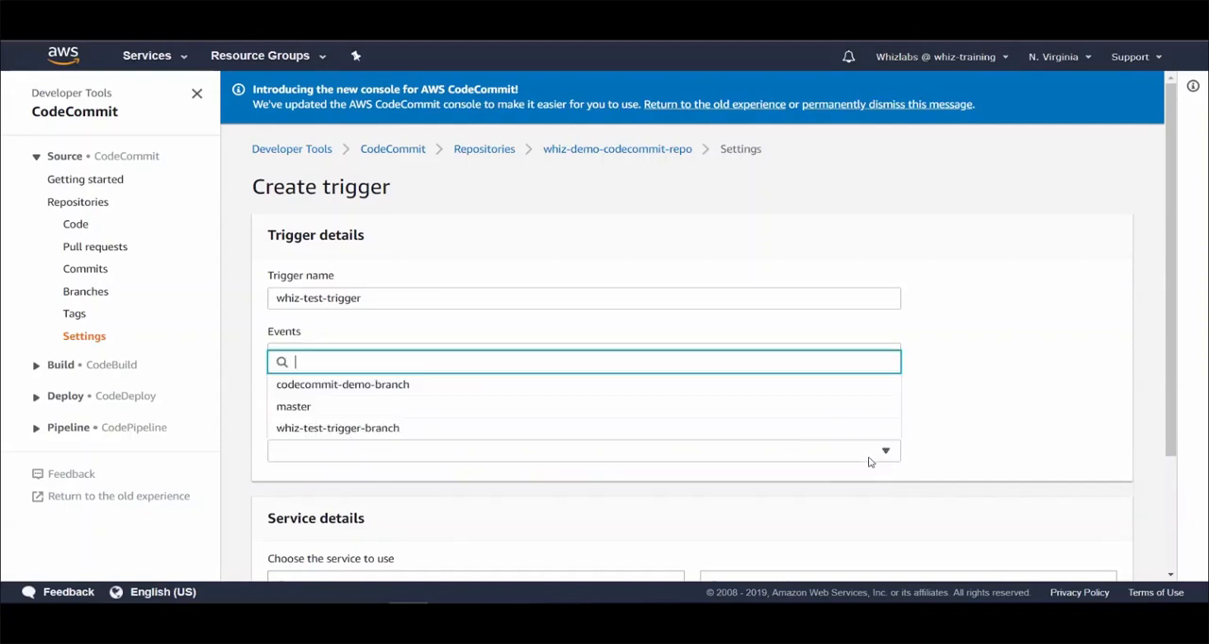
pyautogui.moveTo(873, 389)
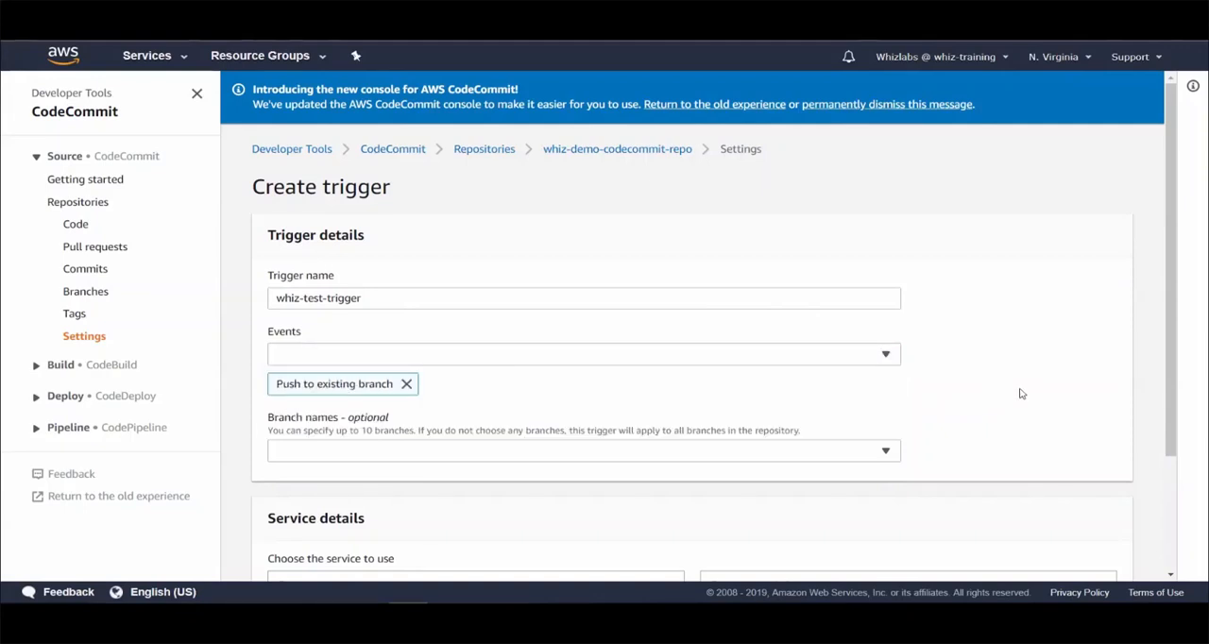
pyautogui.scroll(-3)
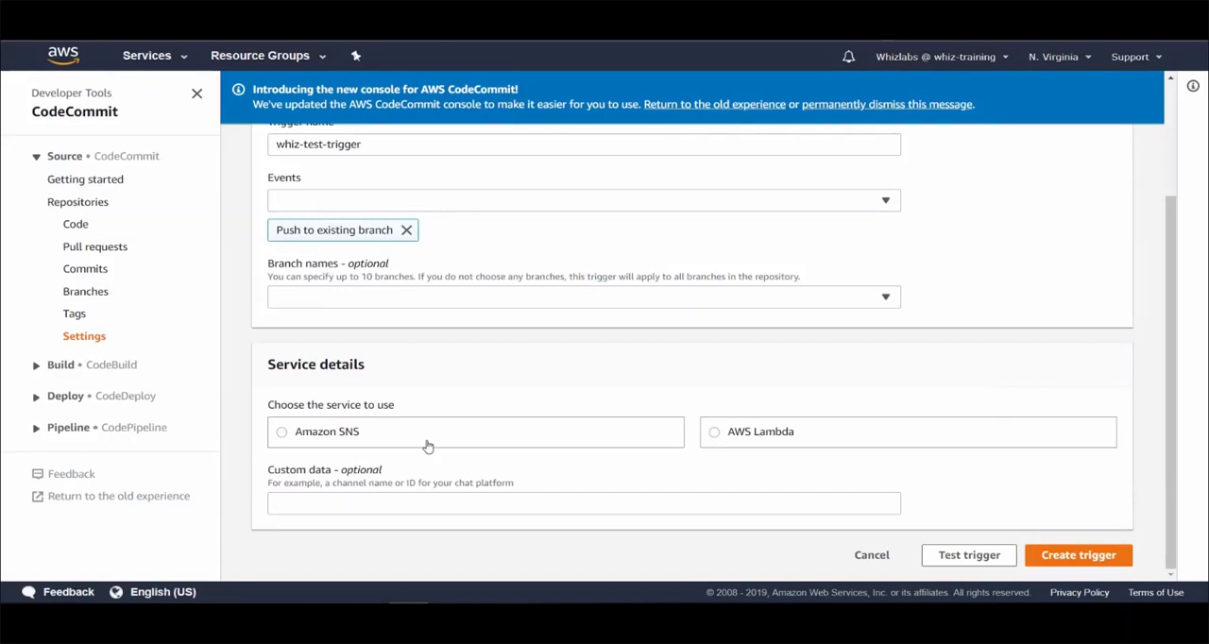
pyautogui.moveTo(858, 445)
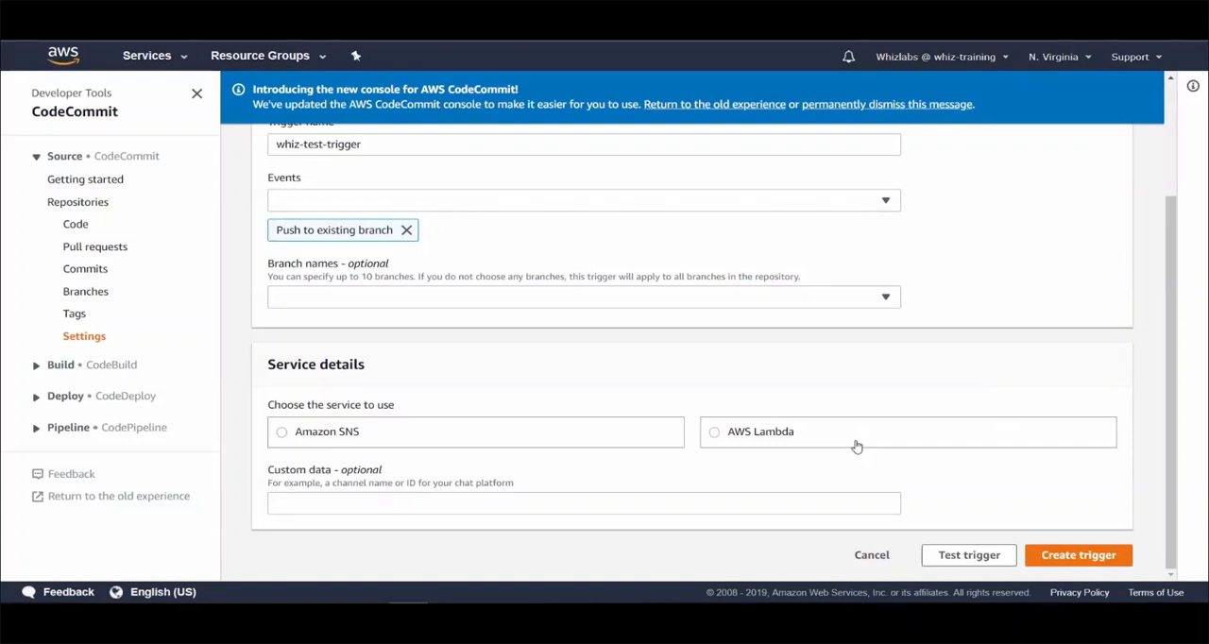
pyautogui.moveTo(618, 489)
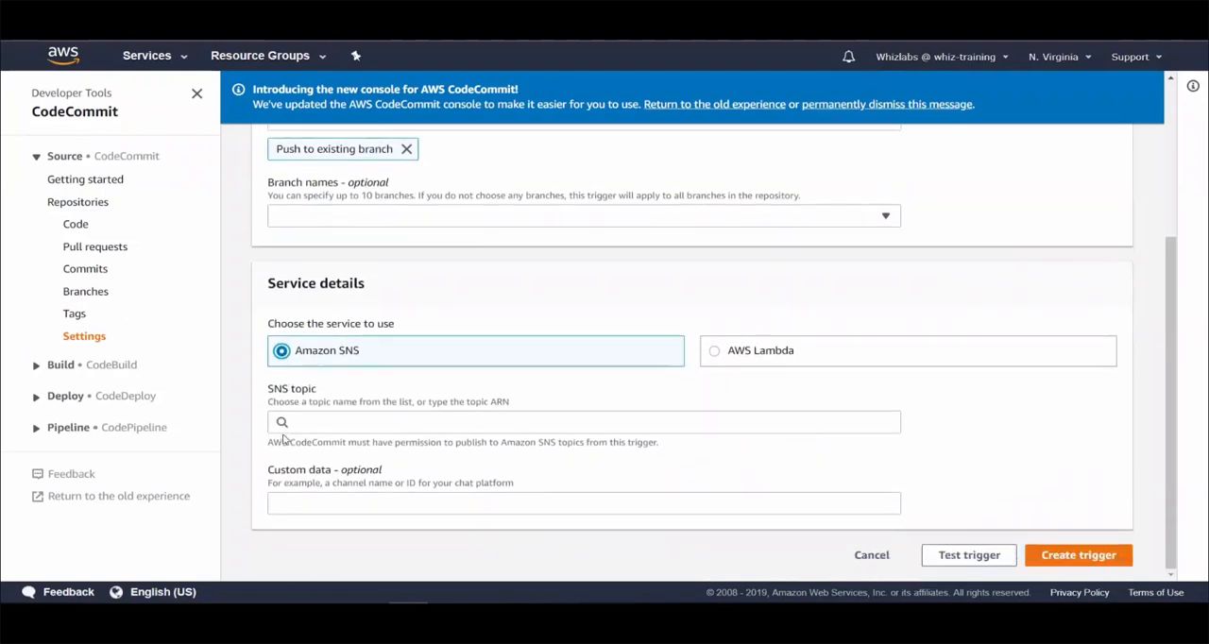
pyautogui.write('arn:aws:sns:us-east-1:914173161611:codecommit_sns_topic')
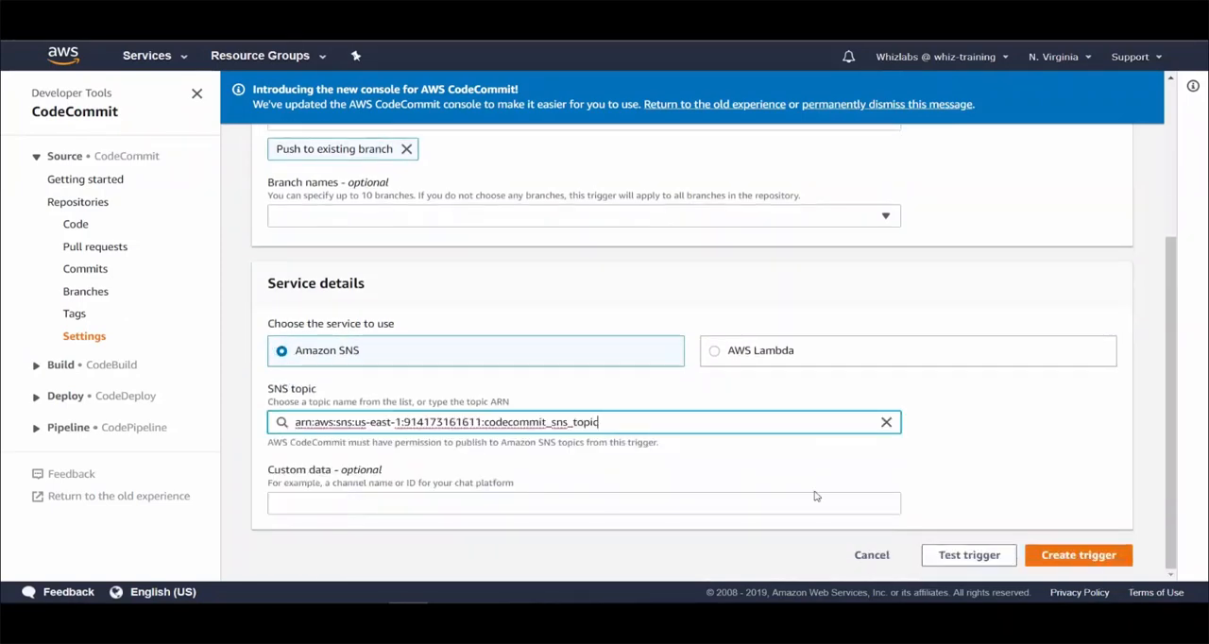
pyautogui.click(1077, 556)
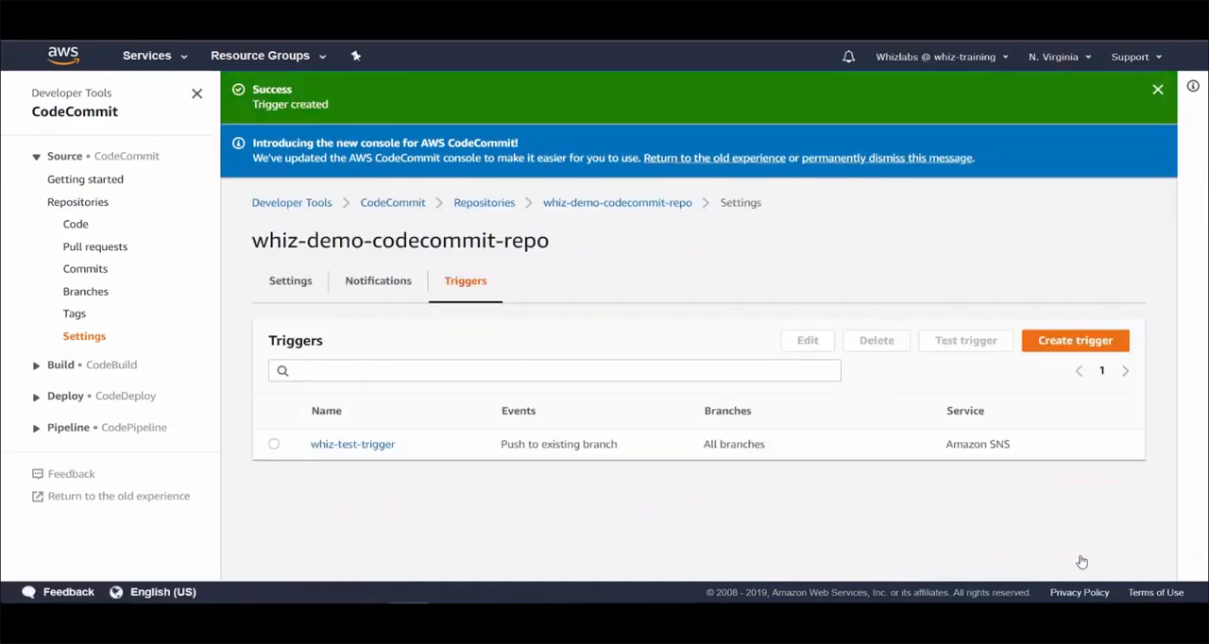
pyautogui.moveTo(748, 513)
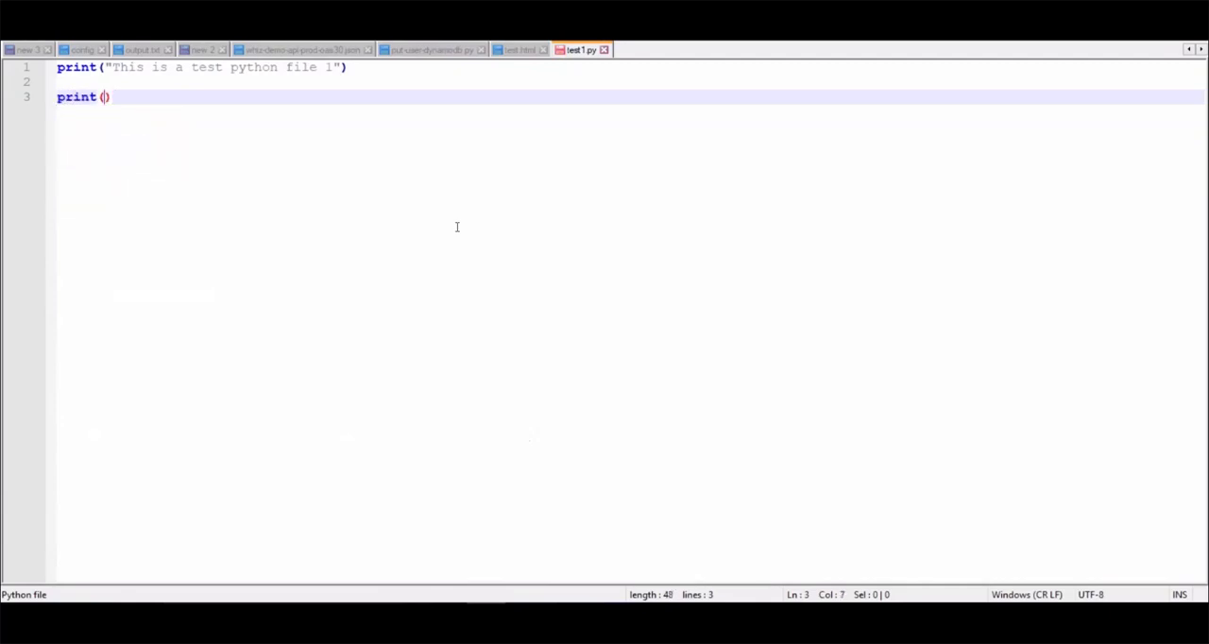
# Add a print line to test1.py announcing new changes to python file 1
pyautogui.write('Adding new changes to python "')
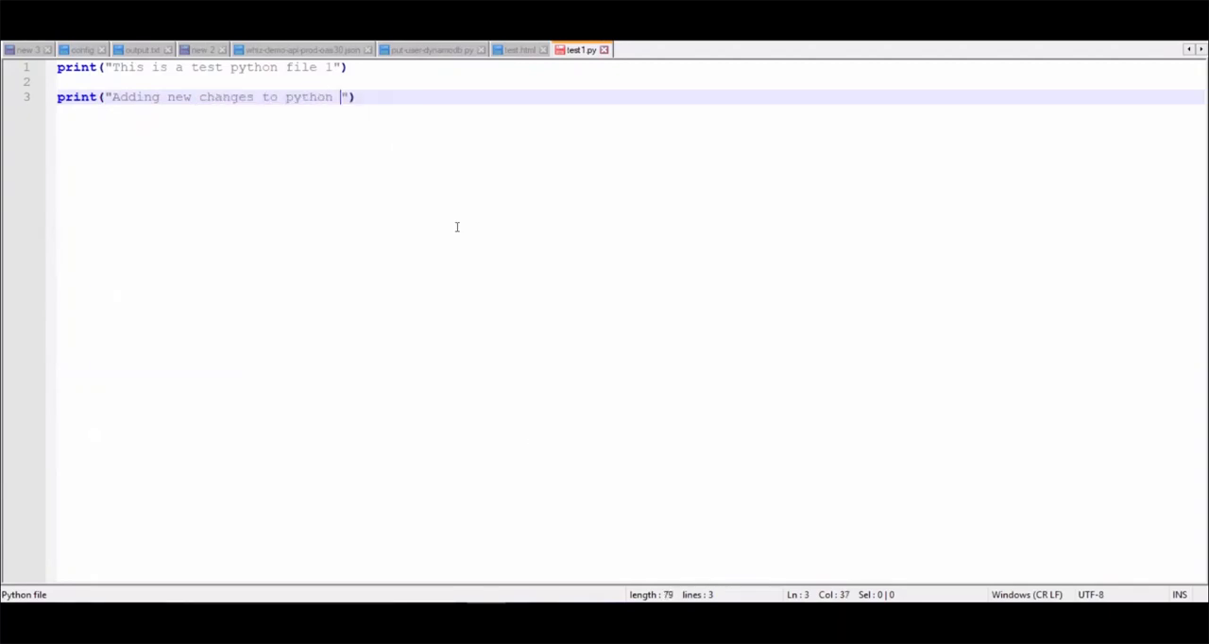
pyautogui.write('file 1')
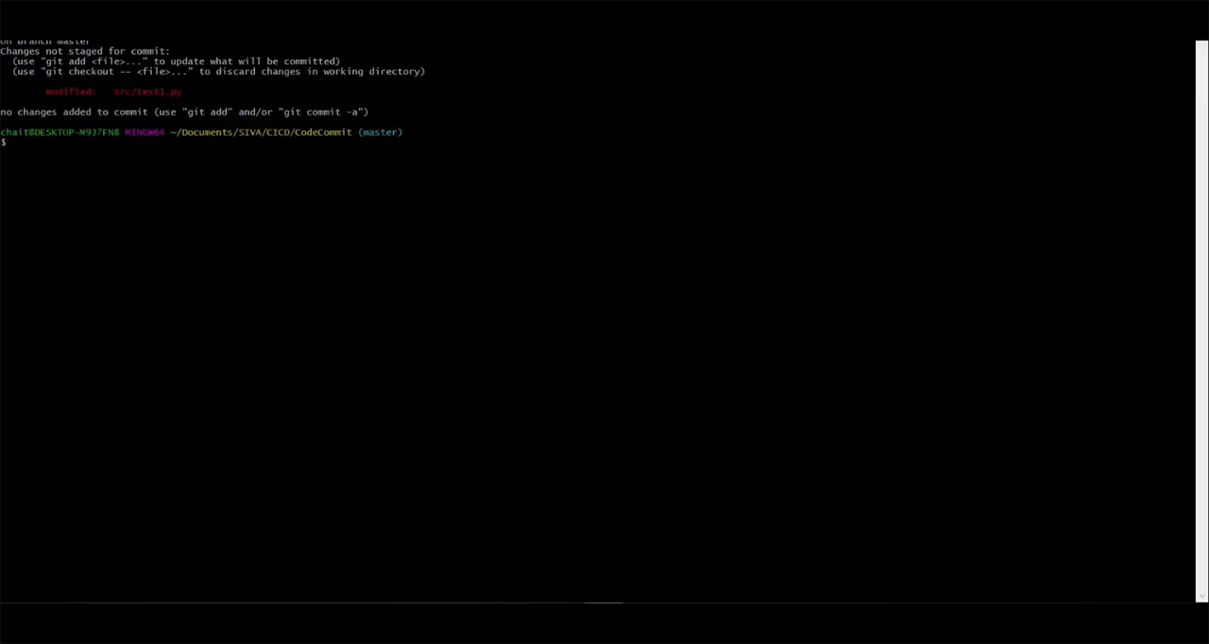
# Stage and commit the test1.py change, then git push origin master
pyautogui.write('git add .')
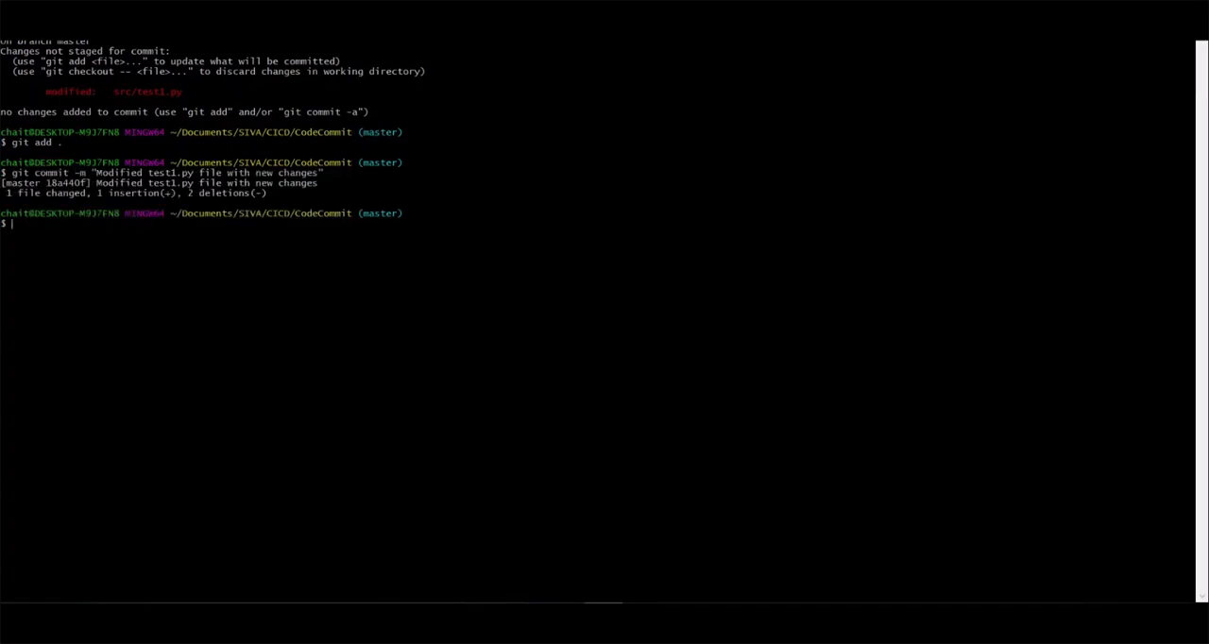
pyautogui.write('git')
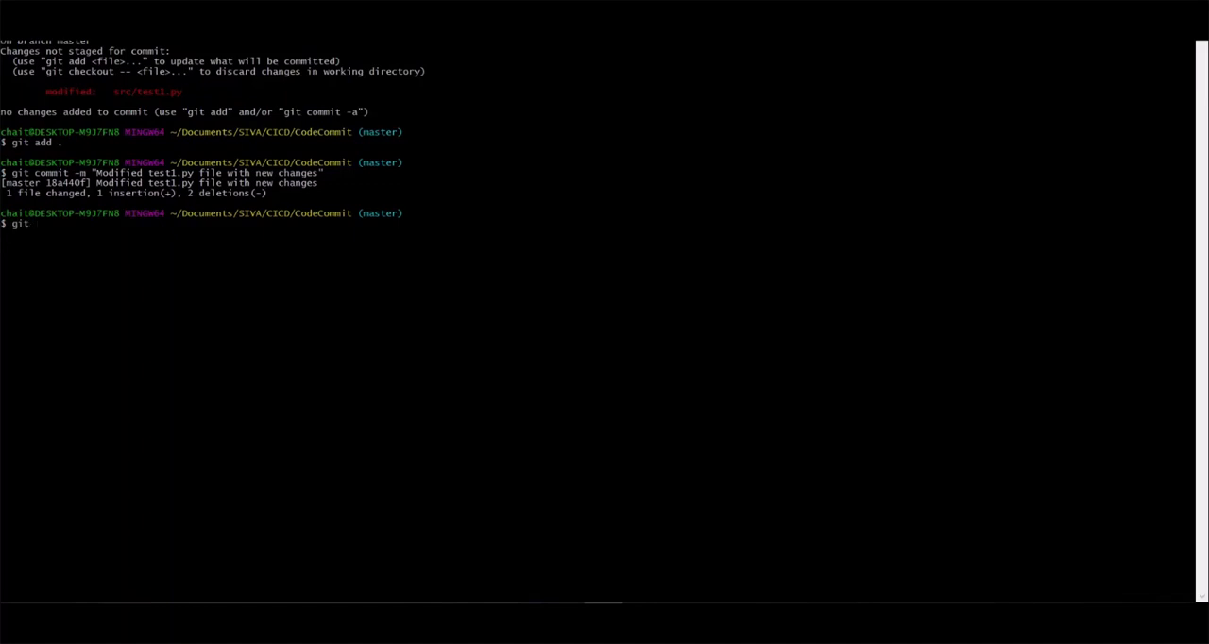
pyautogui.write('push ori')
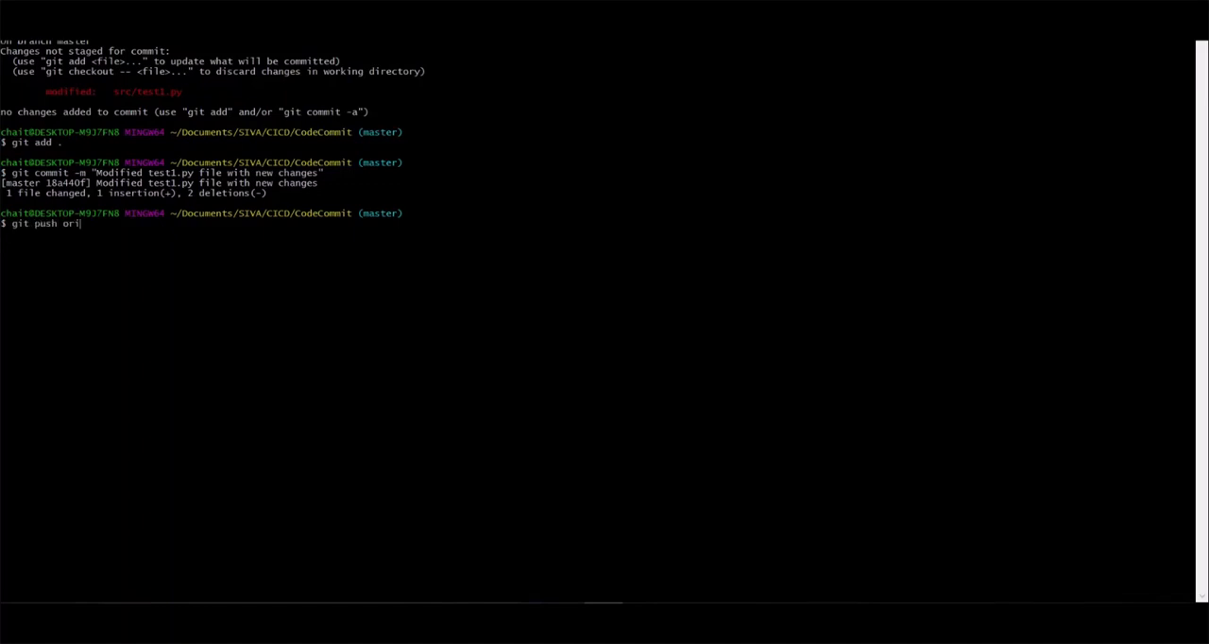
pyautogui.write('gin master')
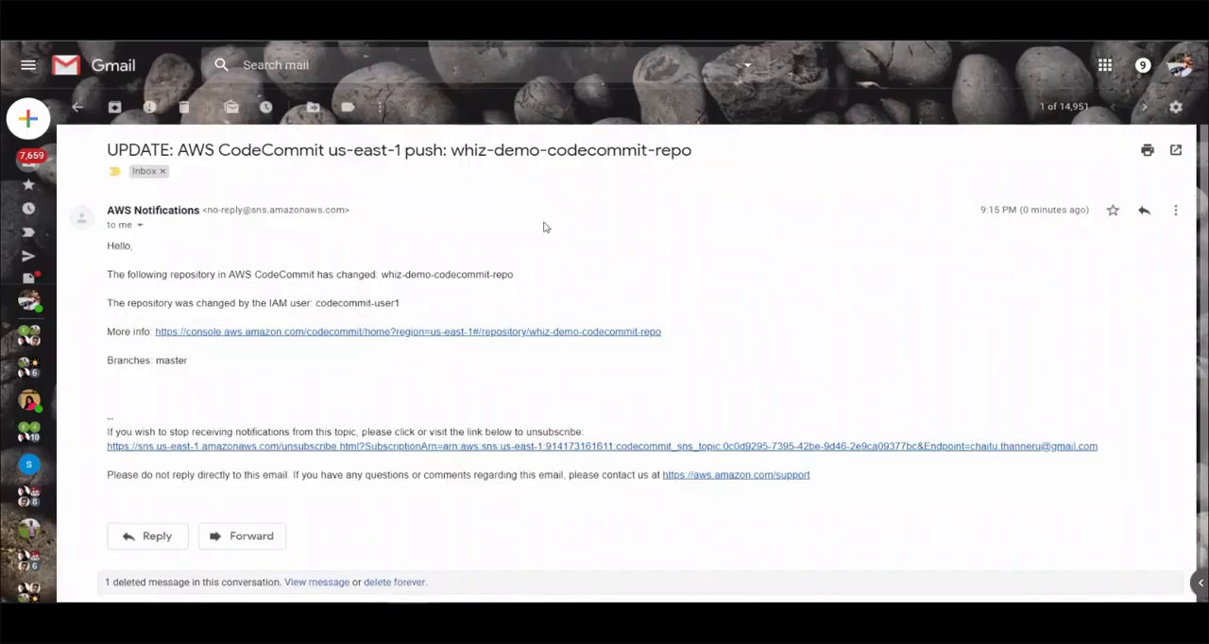
pyautogui.moveTo(879, 272)
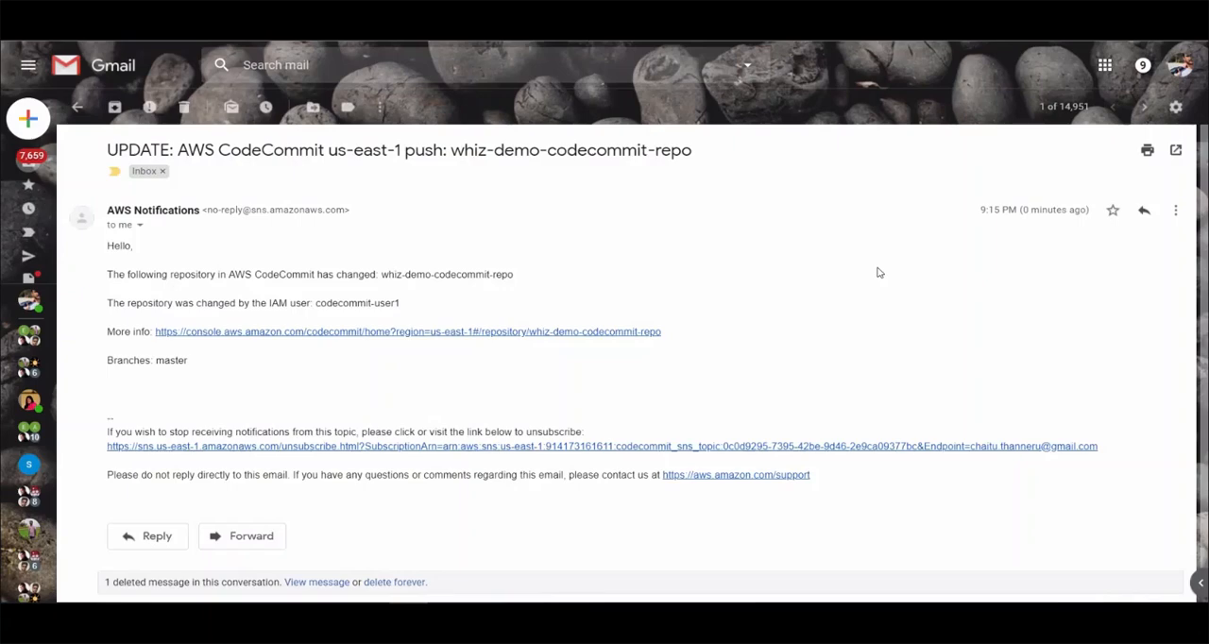
pyautogui.moveTo(873, 272)
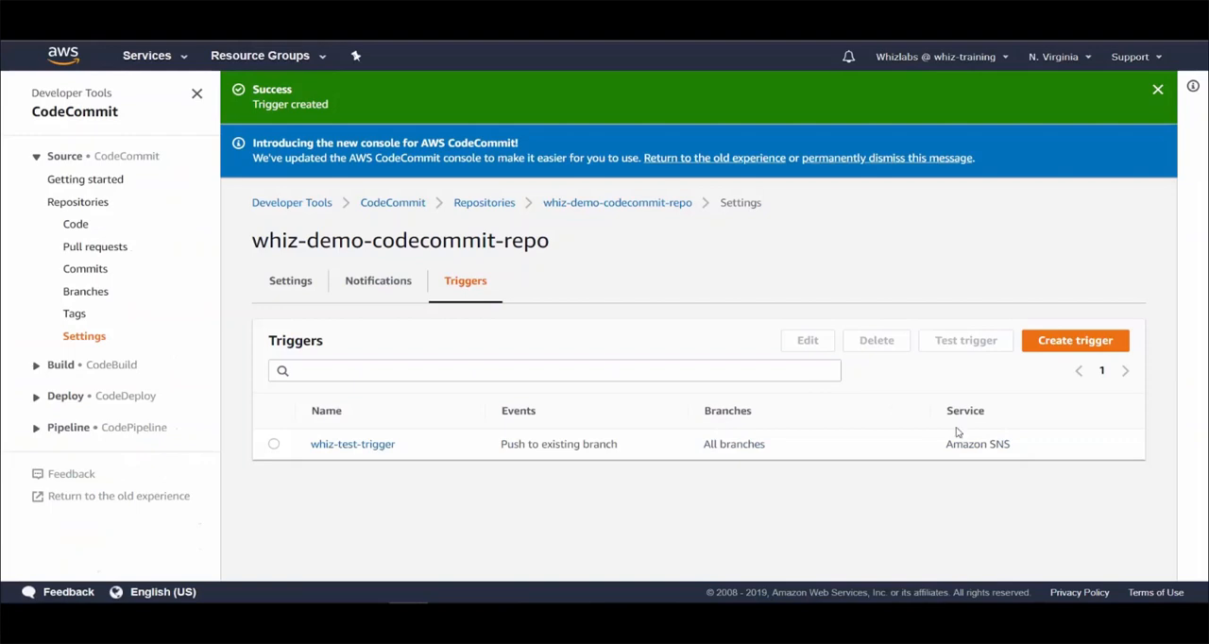
pyautogui.moveTo(953, 431)
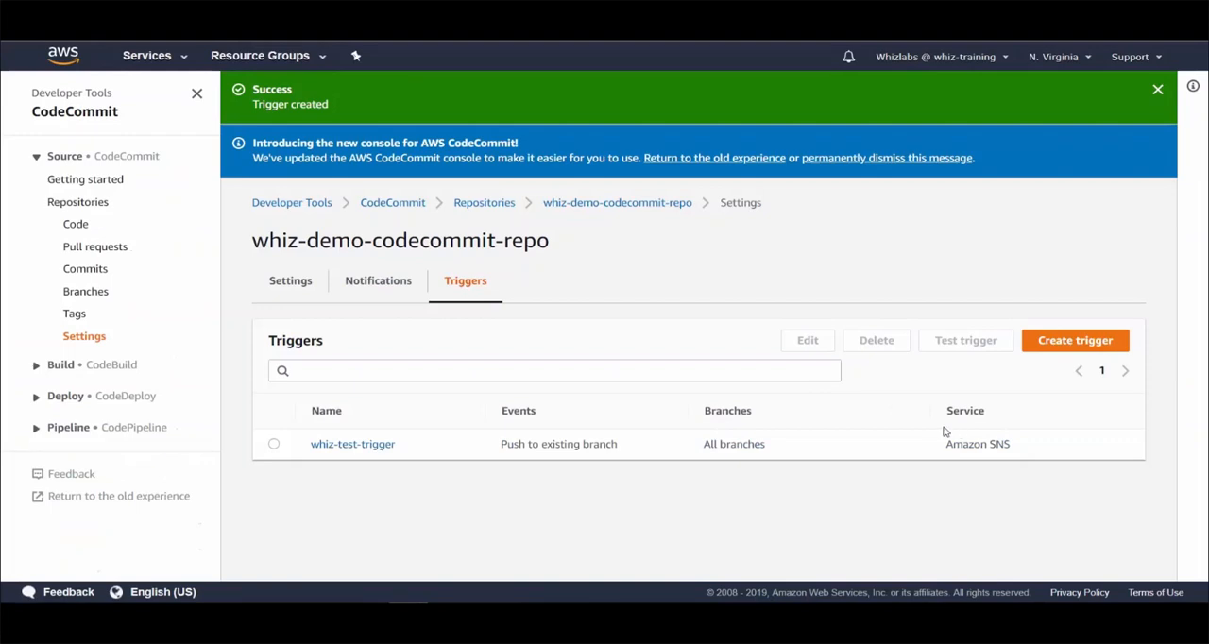